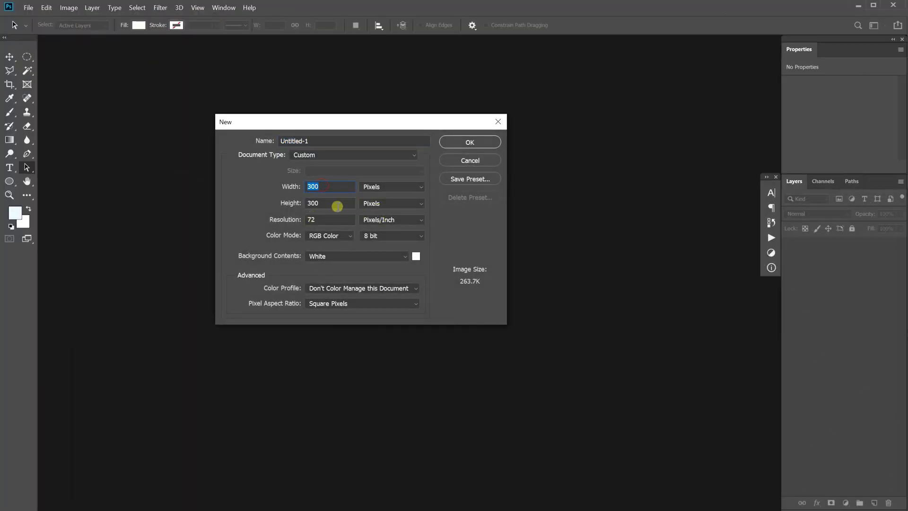
Create a 300×300 px document and draw a 132×132 px square with 20 px rounded corners.
left_click(469, 142)
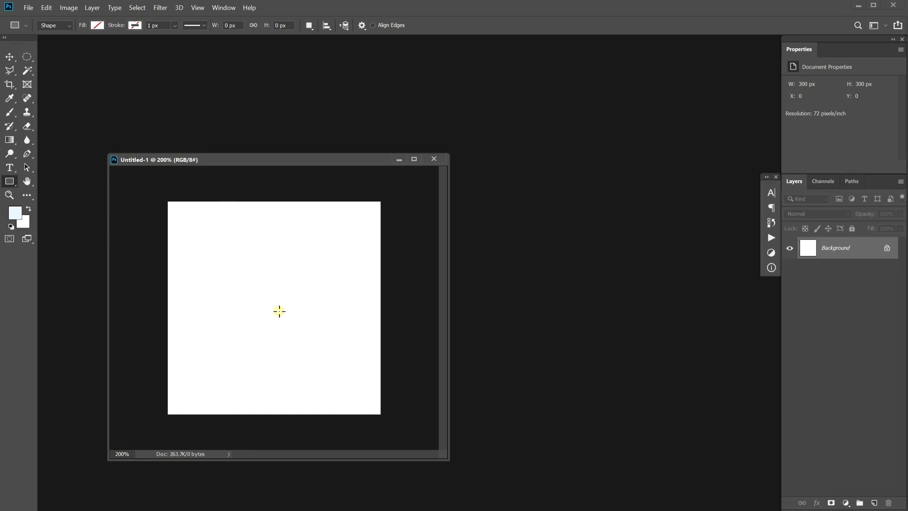
mouse_move(190, 234)
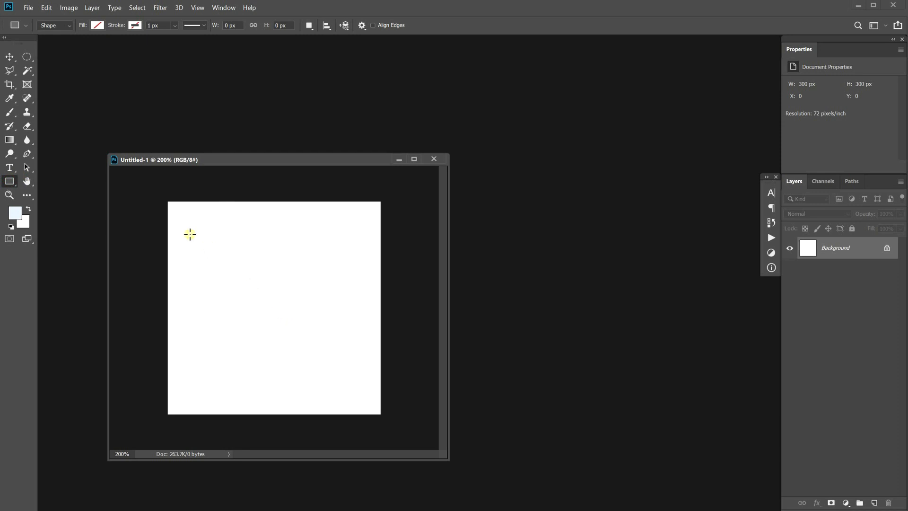
left_click_drag(188, 231, 354, 392)
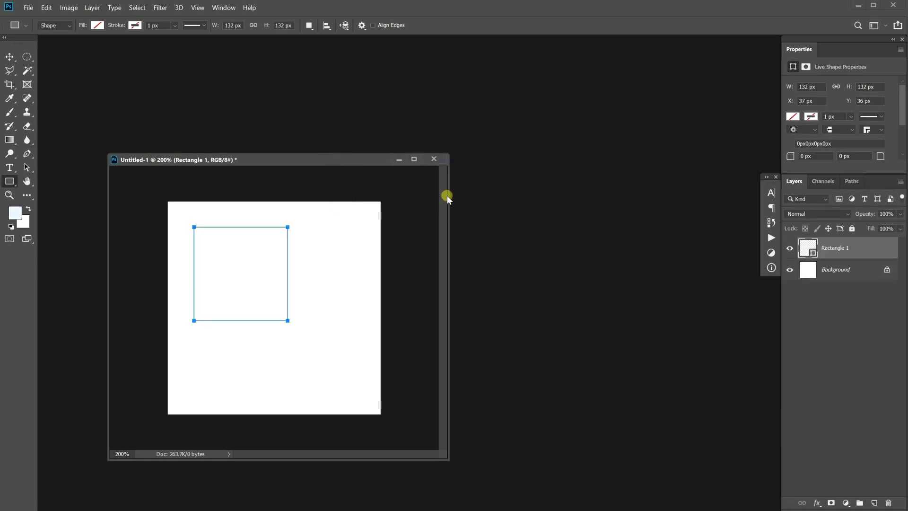
mouse_move(798, 55)
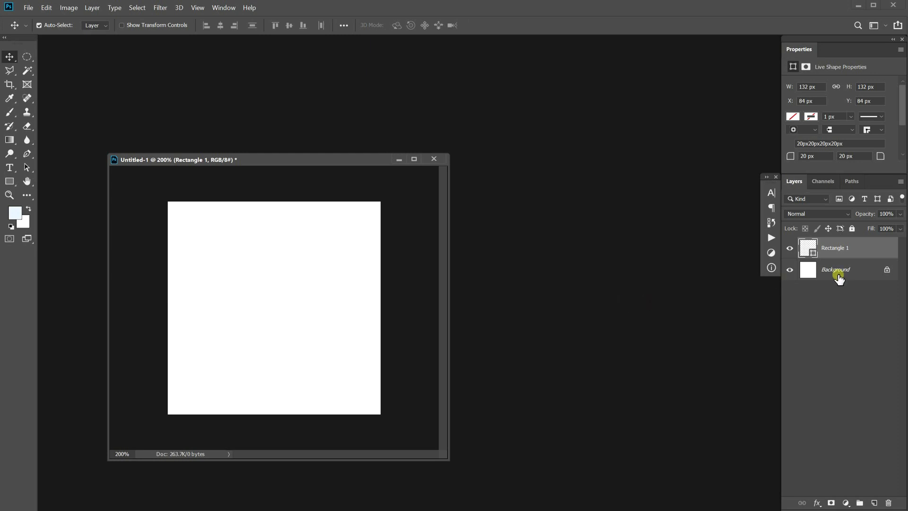
Fill the background pale blue and give the square a white drop shadow toward its upper left.
left_click(835, 269)
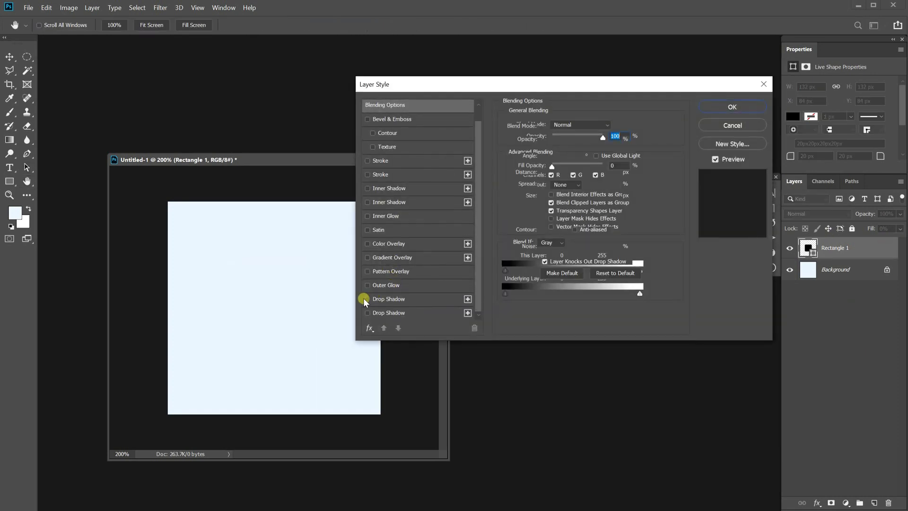
left_click(367, 298)
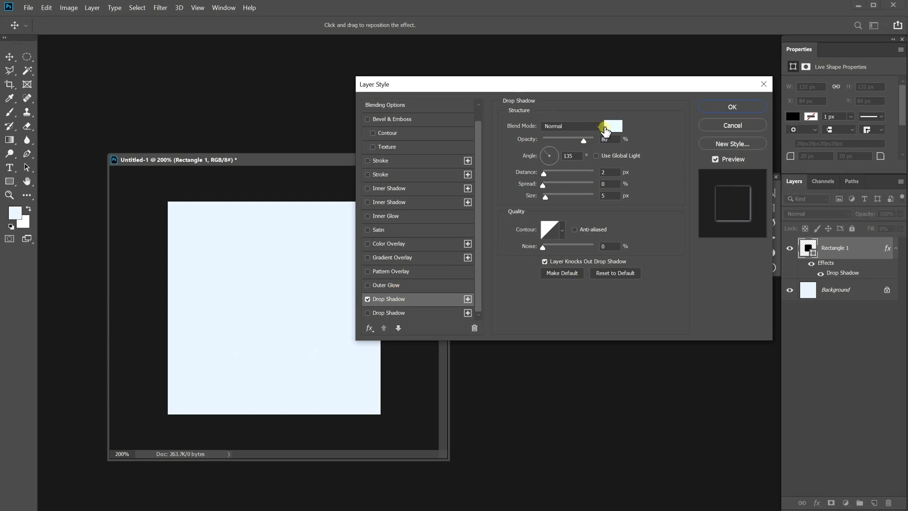
left_click(611, 125)
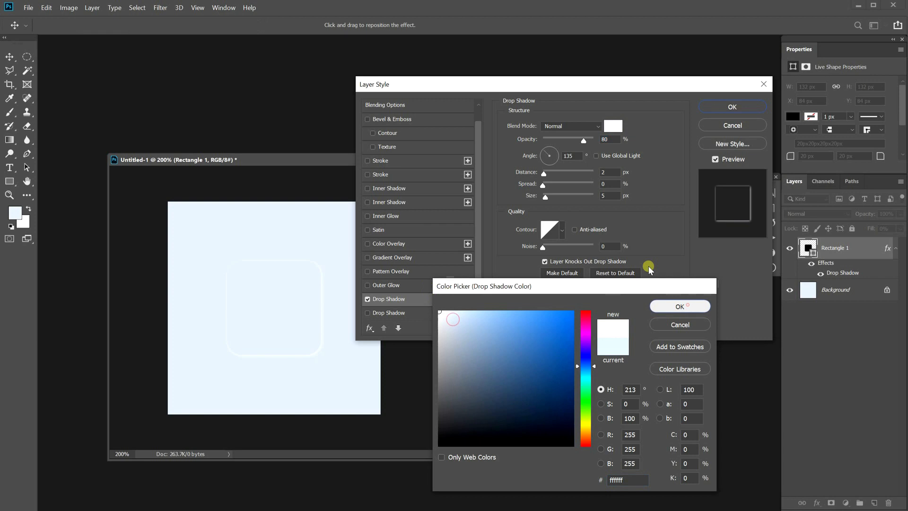
left_click(679, 306)
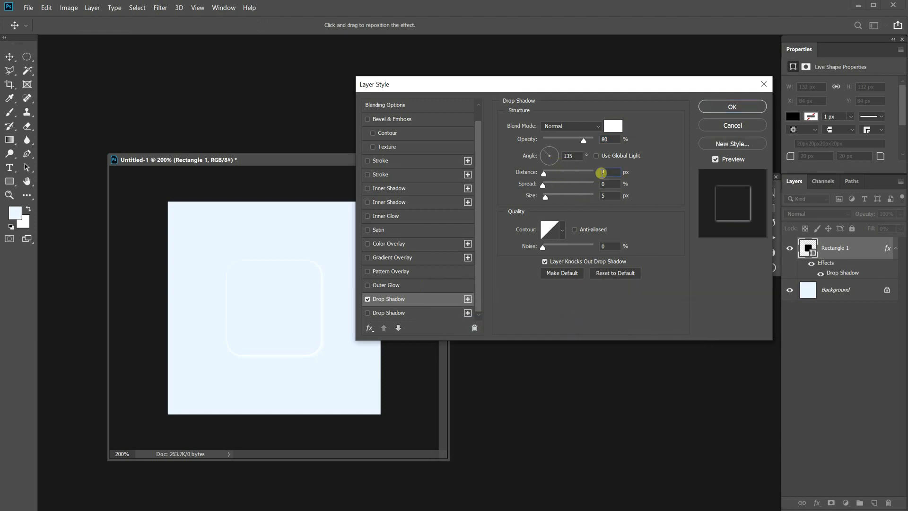
left_click_drag(602, 172, 550, 159)
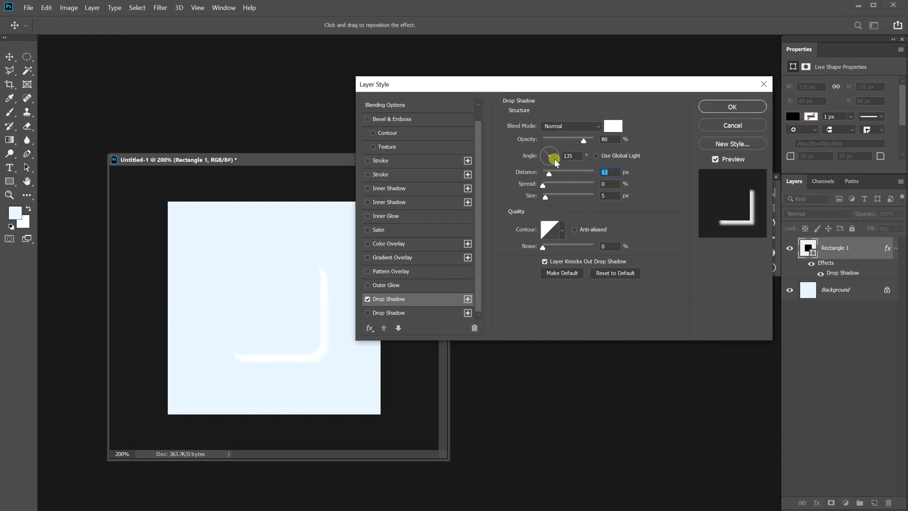
left_click_drag(552, 157, 550, 162)
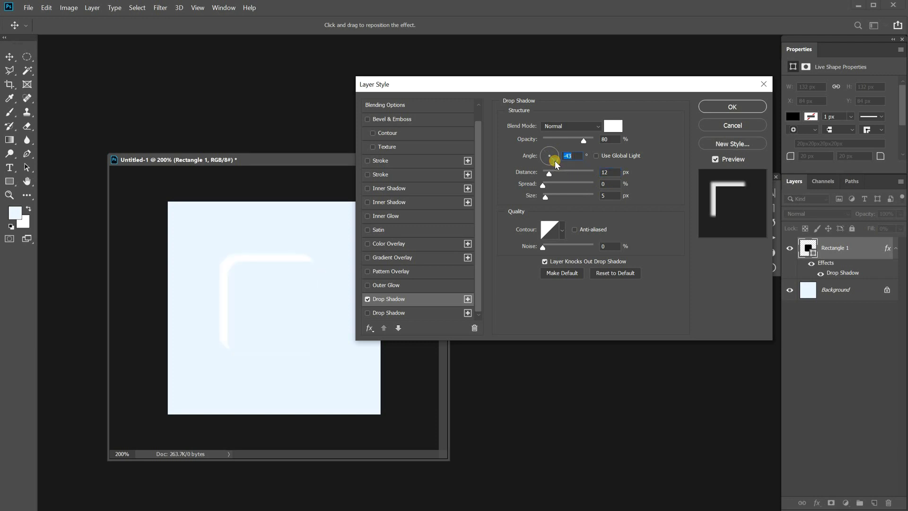
left_click(611, 196)
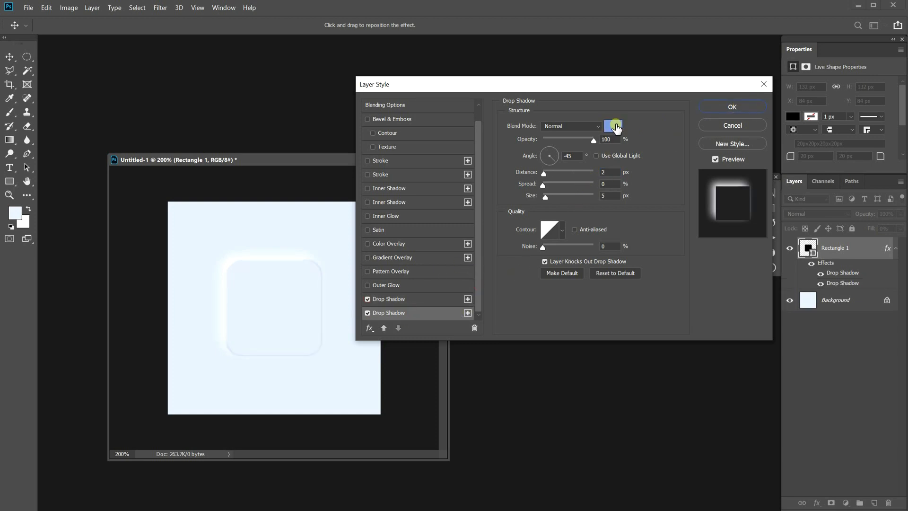
Colour the second drop shadow a muted blue-grey, cast toward the lower right.
left_click(613, 126)
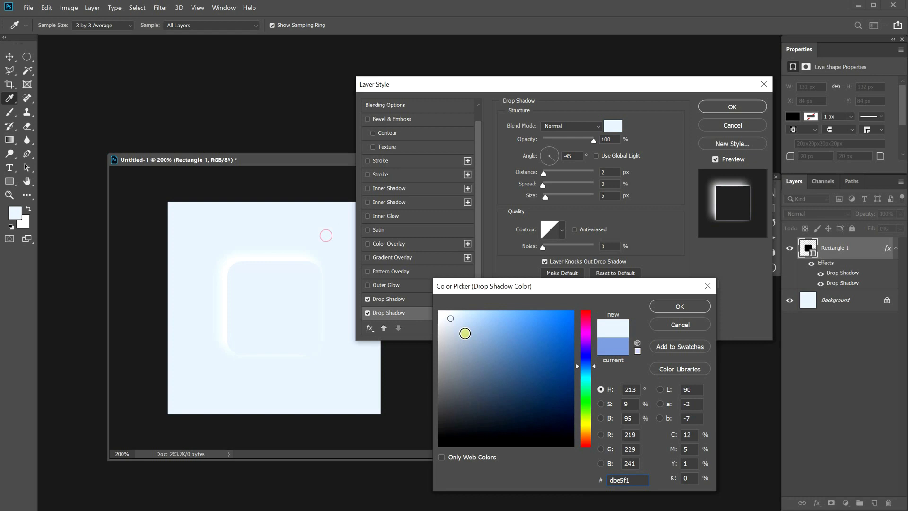
left_click(467, 346)
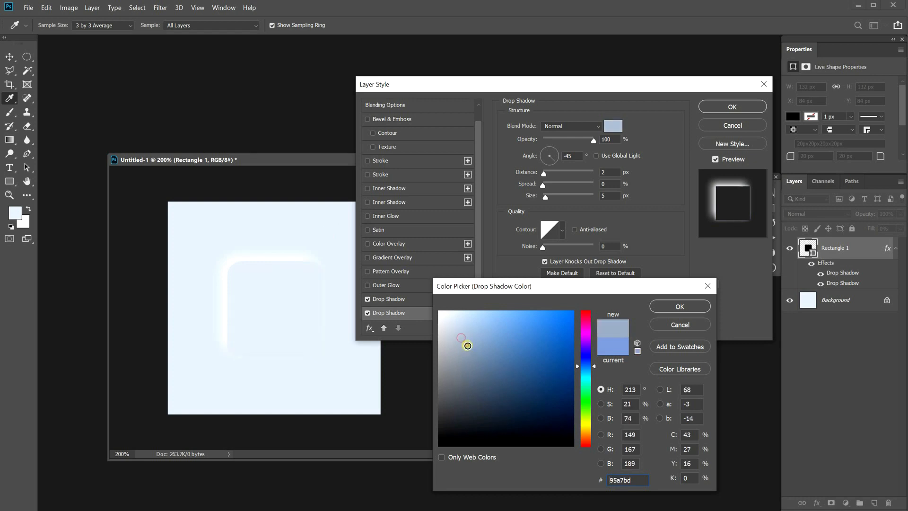
left_click(570, 328)
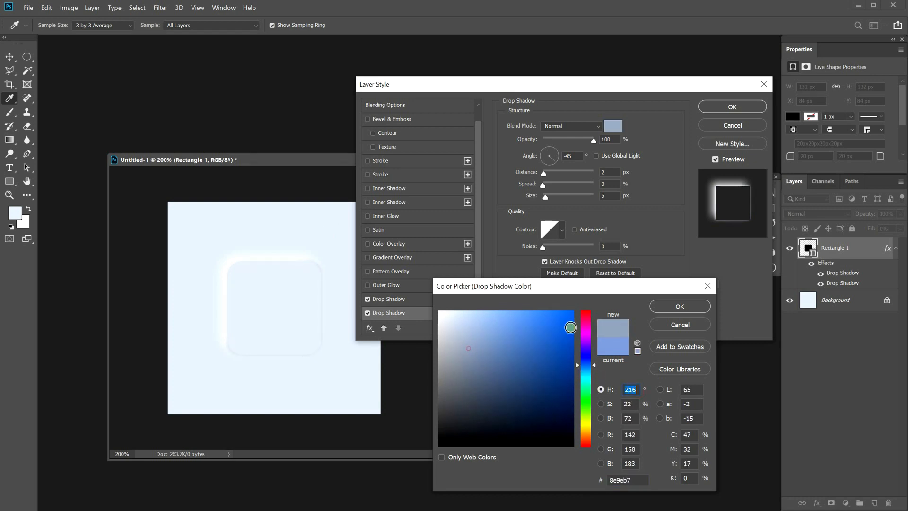
left_click(678, 306)
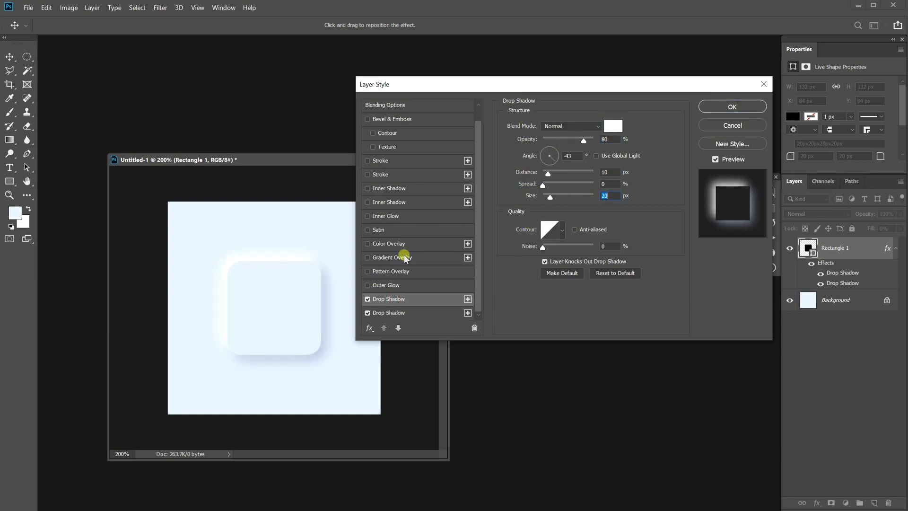
mouse_move(366, 188)
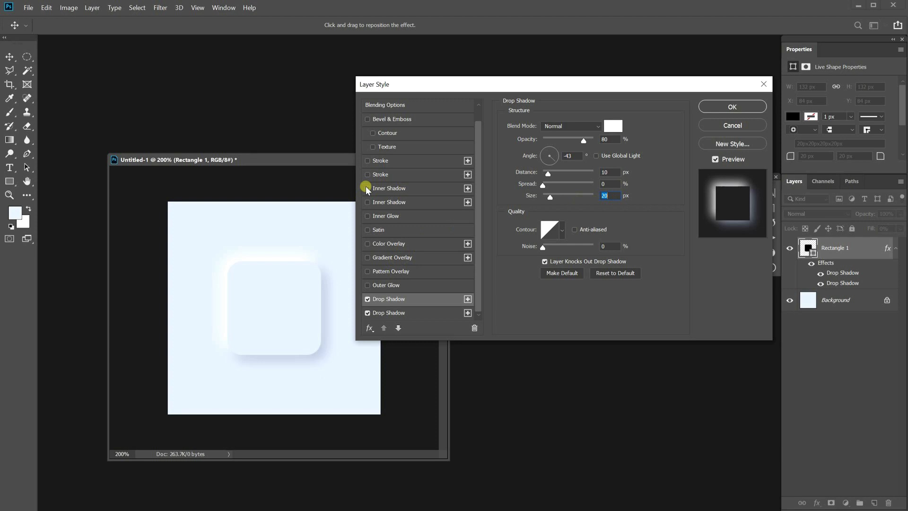
Add a near-white inner shadow to the rounded square.
left_click(368, 187)
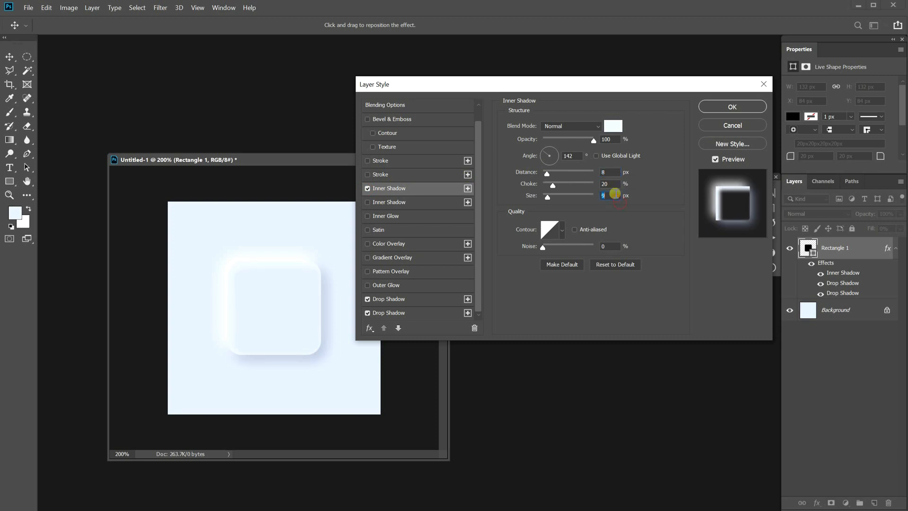
left_click(613, 126)
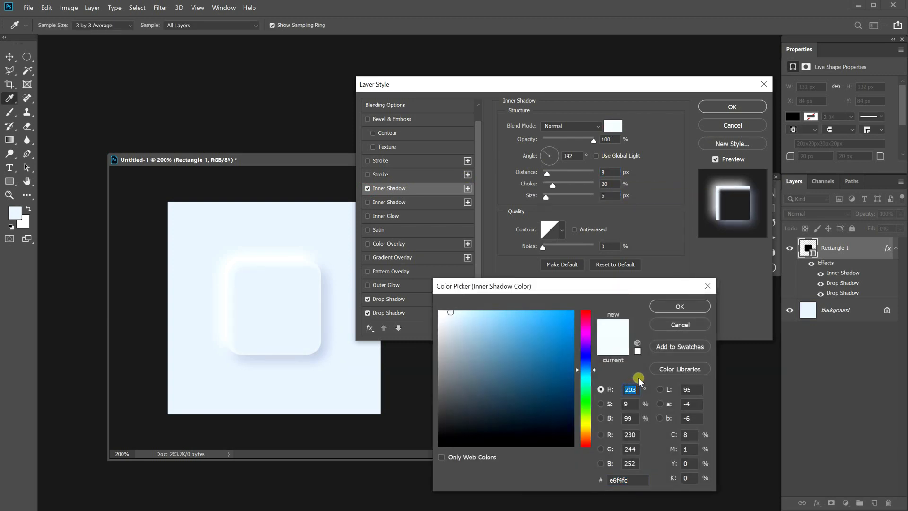
left_click(679, 306)
type("8")
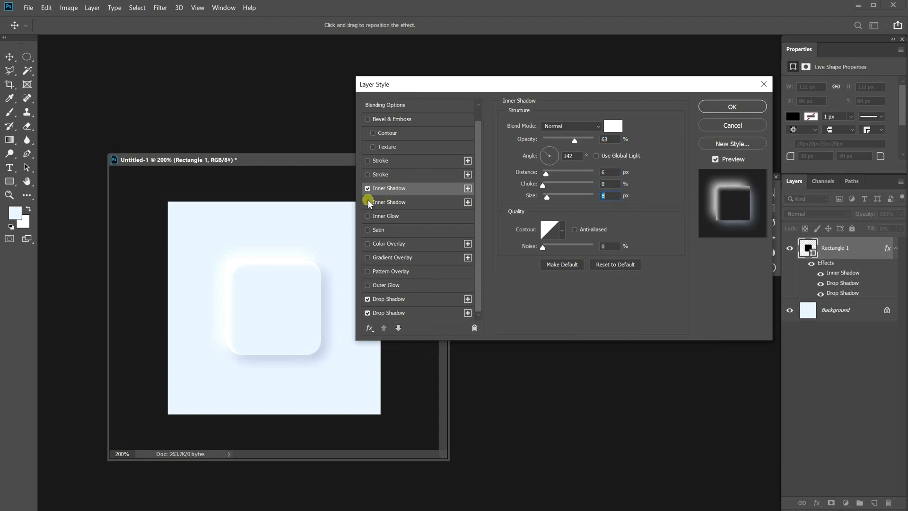
Add a second inner shadow in light blue at a -45° angle.
left_click(612, 125)
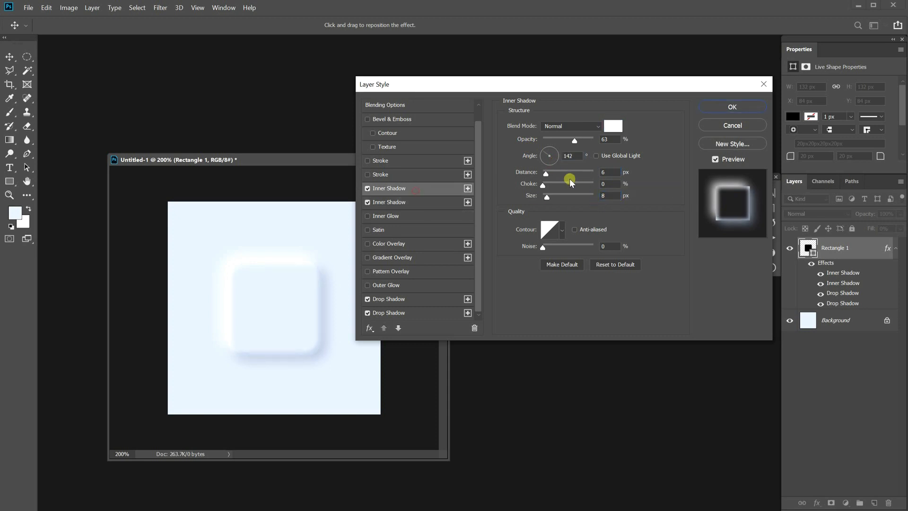
left_click(612, 126)
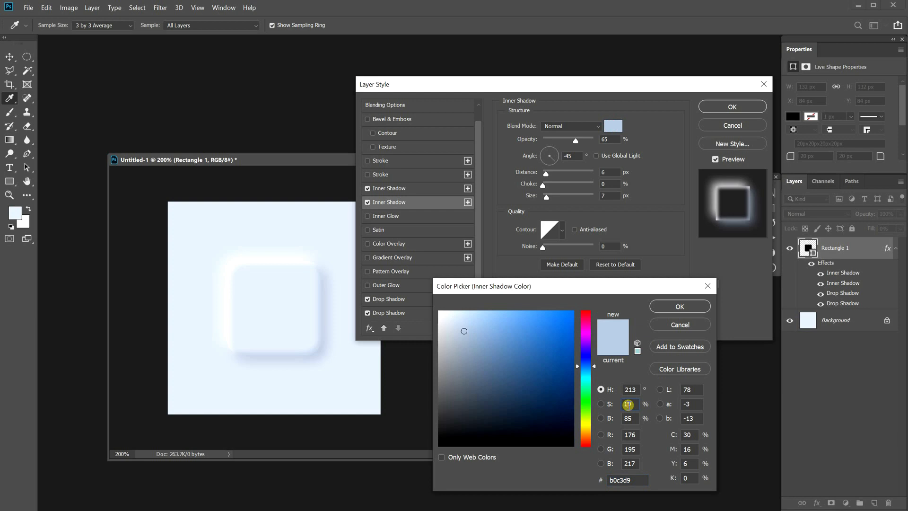
left_click(679, 306)
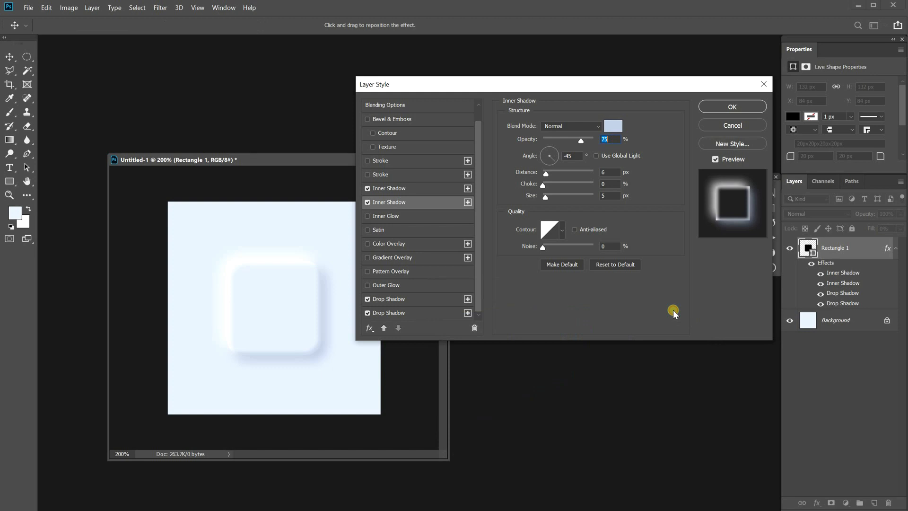
mouse_move(660, 335)
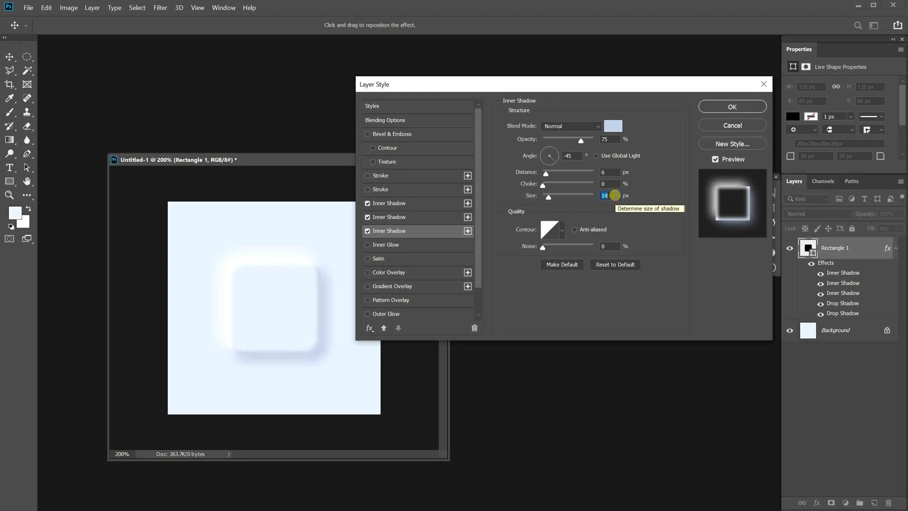
Add a broad light-blue inner shadow (size 70 px, choke 46%) and retouch the second shadow's colour.
left_click_drag(543, 183, 582, 184)
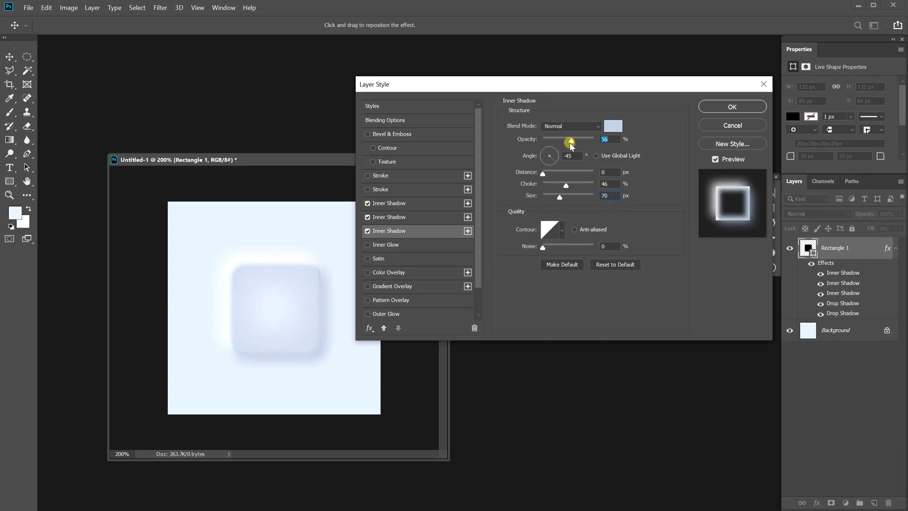
left_click(613, 126)
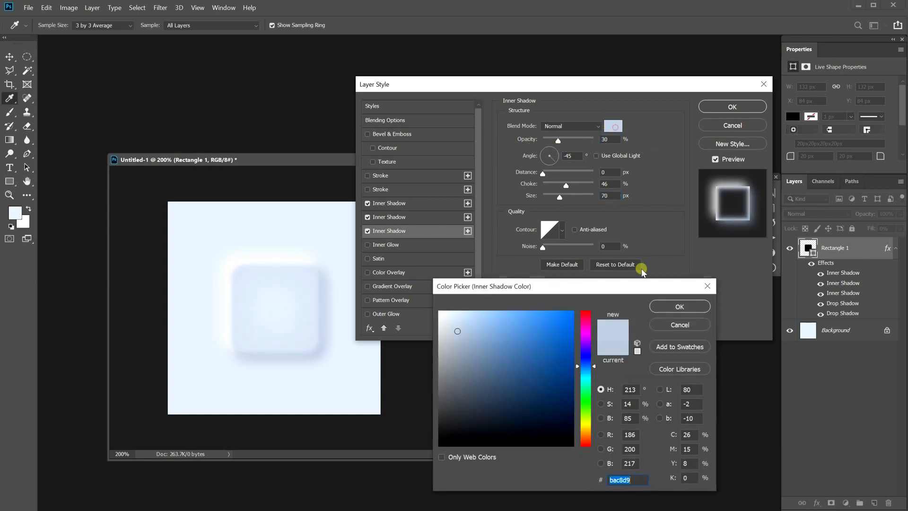
left_click(458, 315)
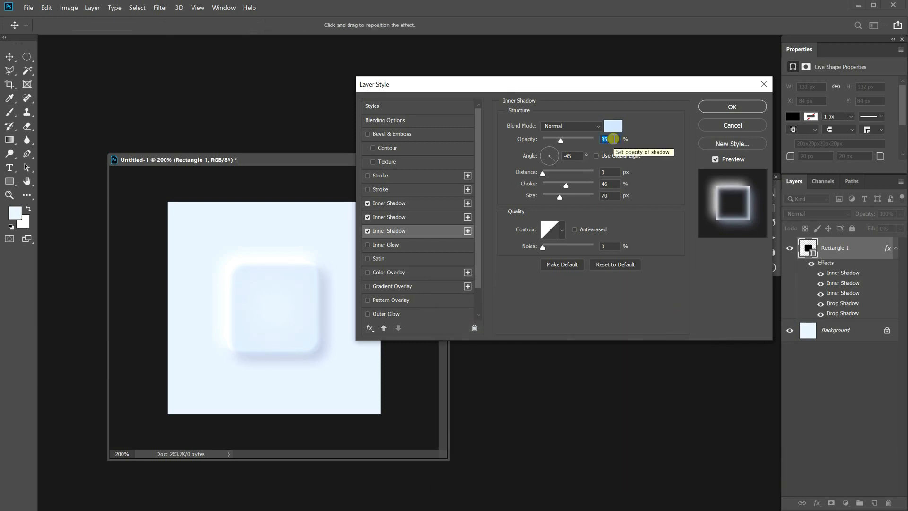
left_click(611, 126)
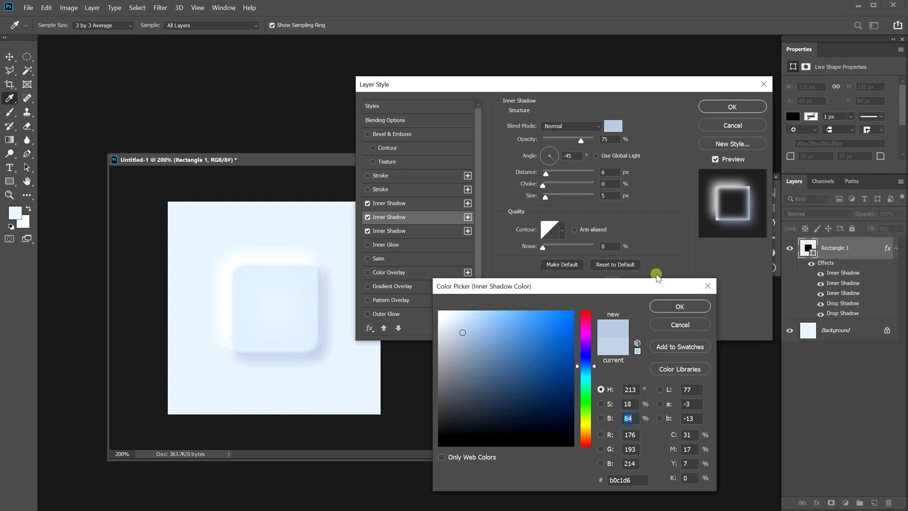
left_click(679, 306)
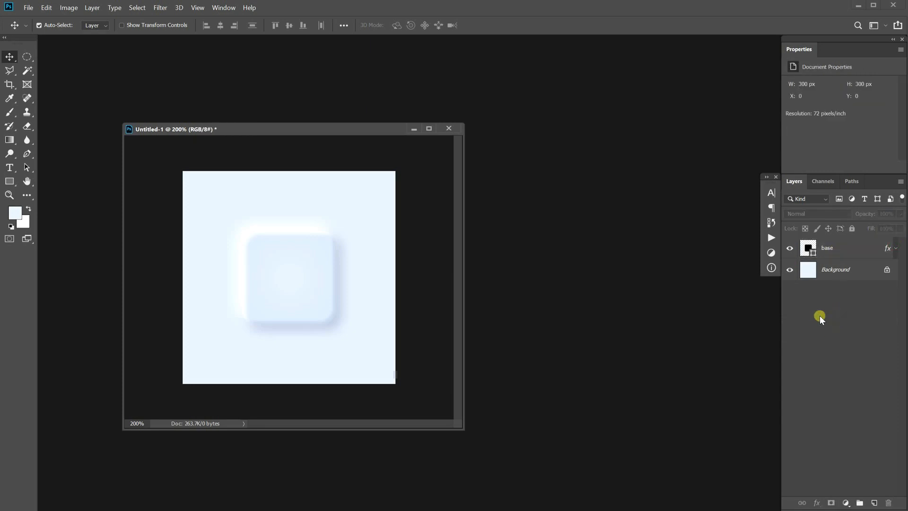
mouse_move(15, 177)
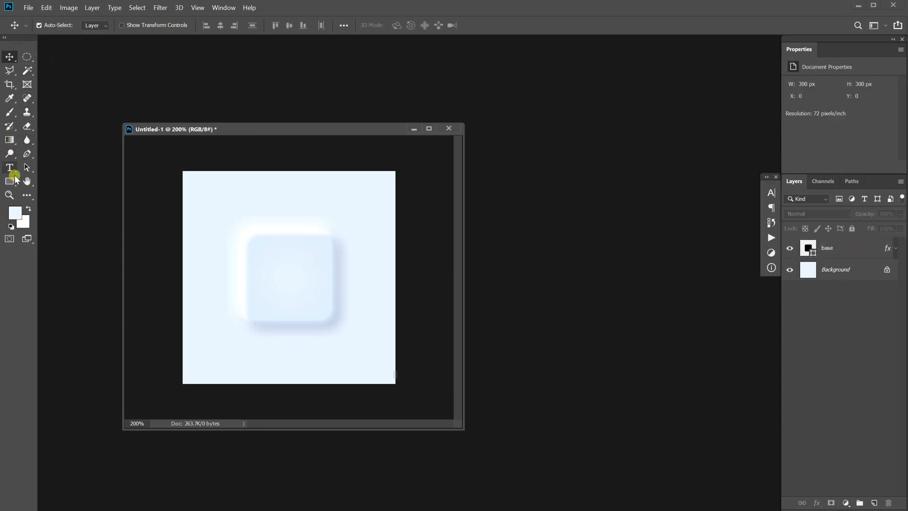
Draw a circle filled with grey-blue #c1cede.
left_click(9, 181)
type("60")
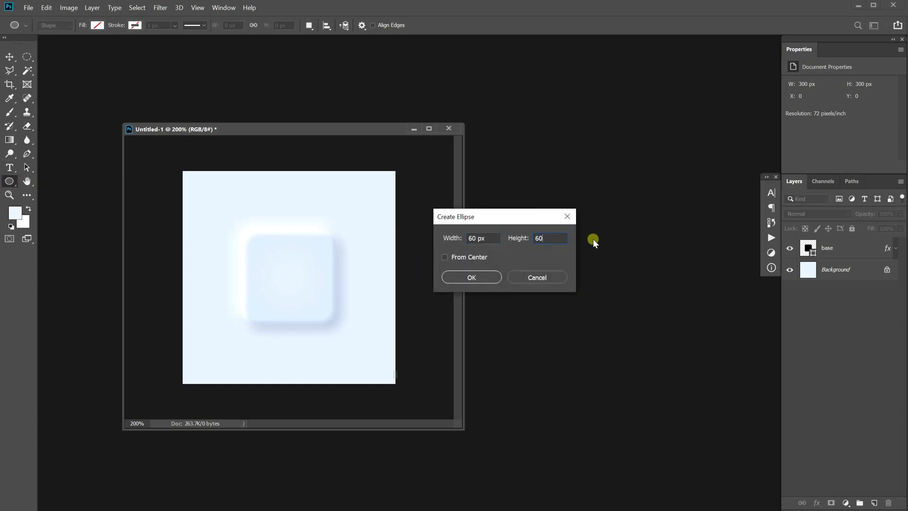
left_click(471, 277)
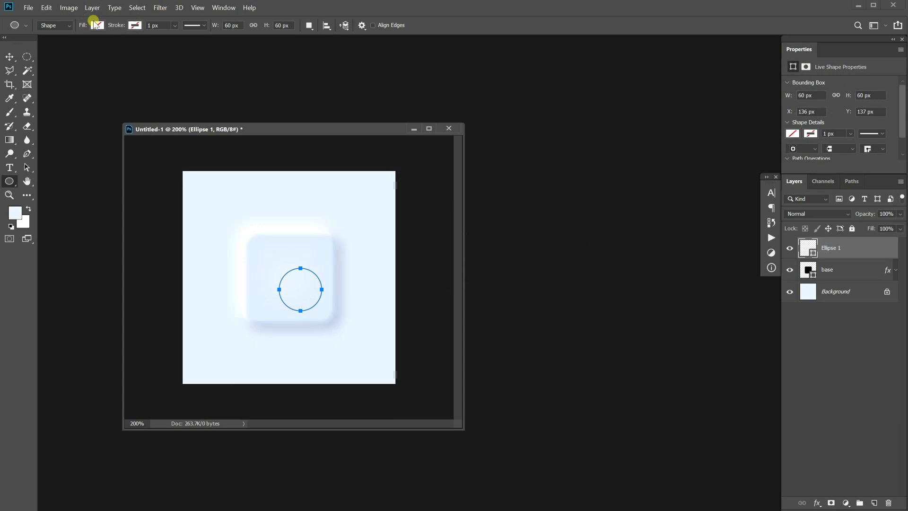
left_click(95, 25)
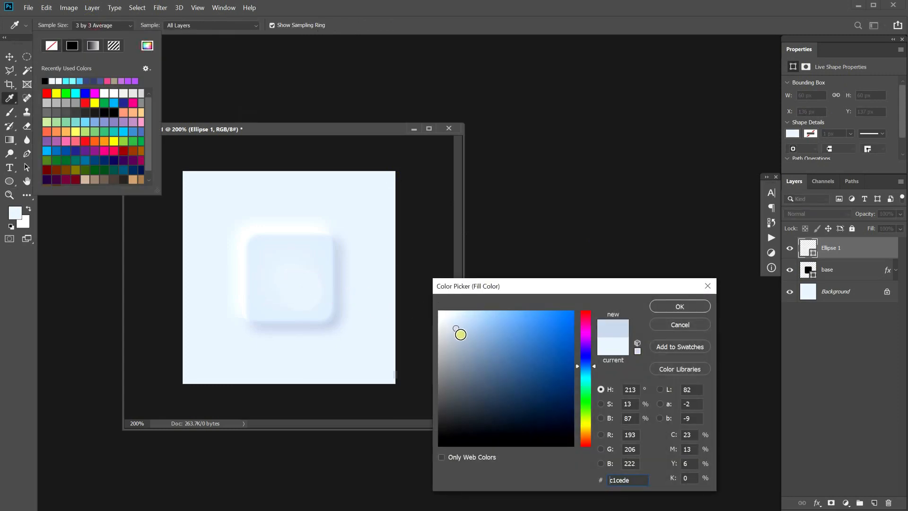
left_click(679, 306)
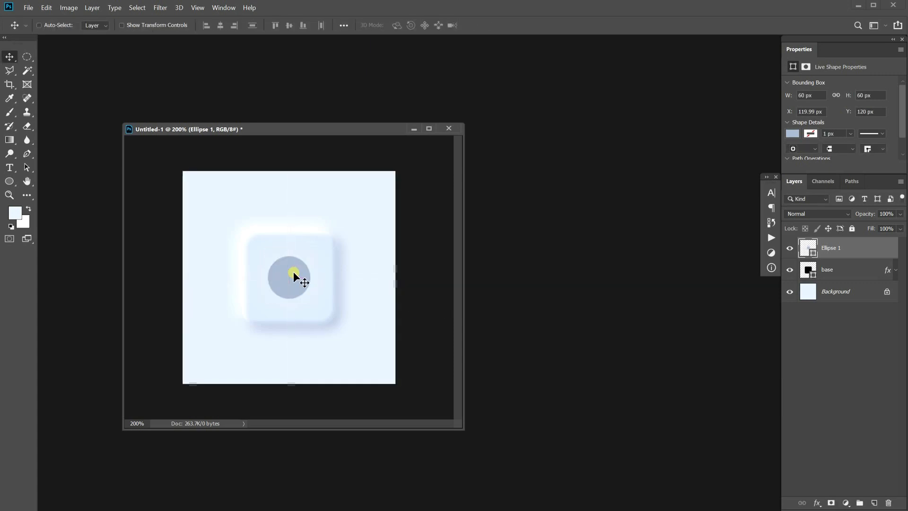
Resize the circle to 70 px, centre it, and exclude a 40 px copy to form a ring.
key("ctrl+t")
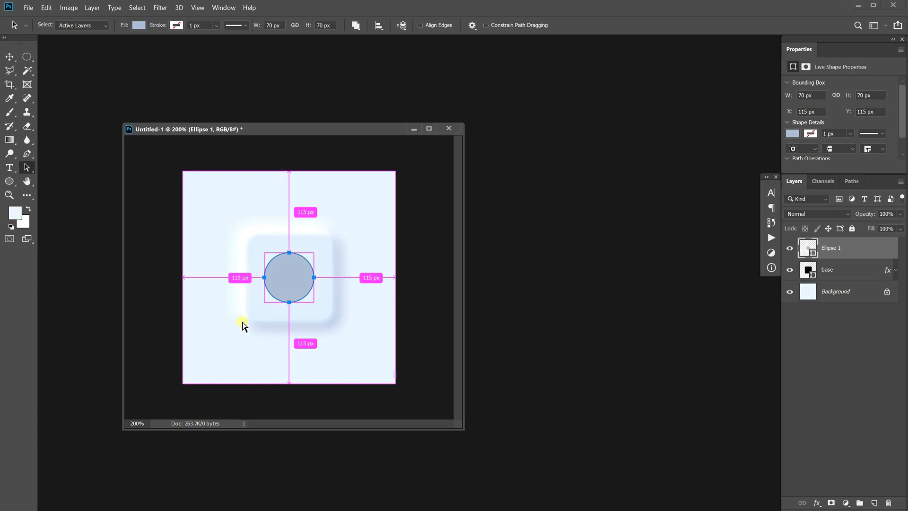
mouse_move(389, 209)
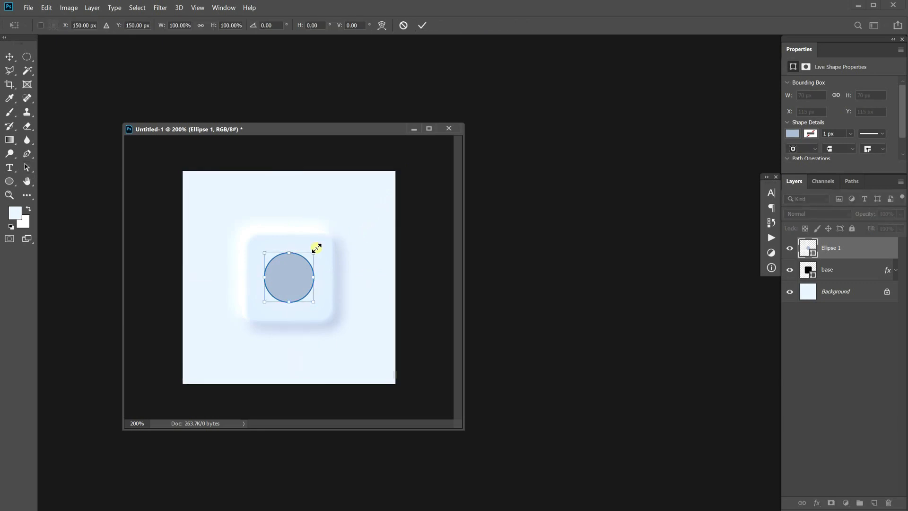
left_click_drag(315, 249, 307, 259)
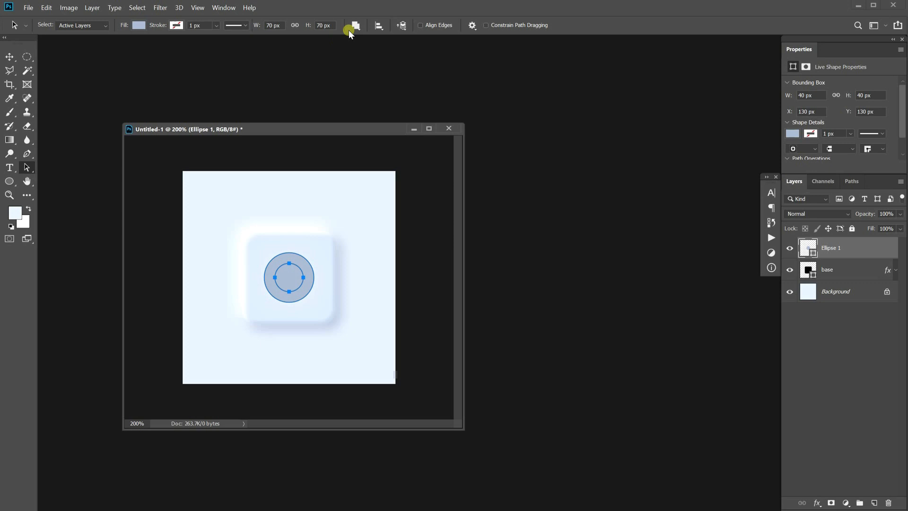
left_click(356, 25)
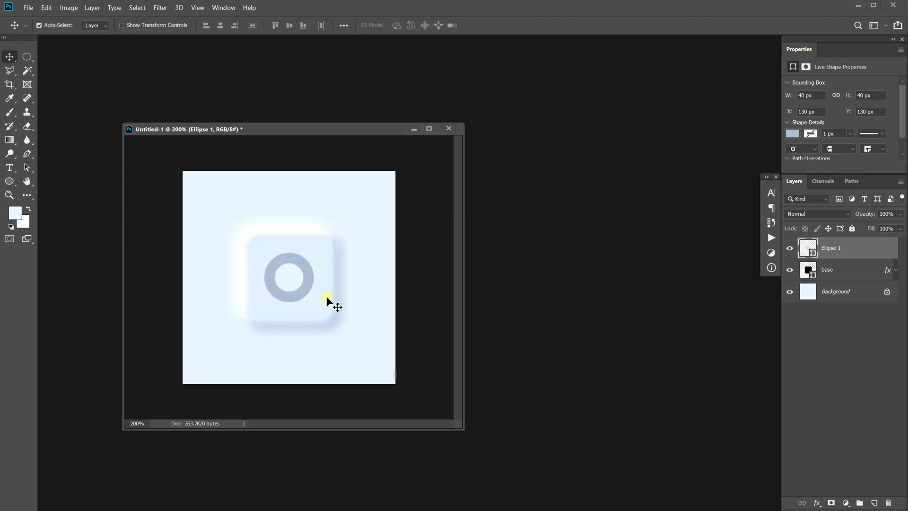
mouse_move(397, 209)
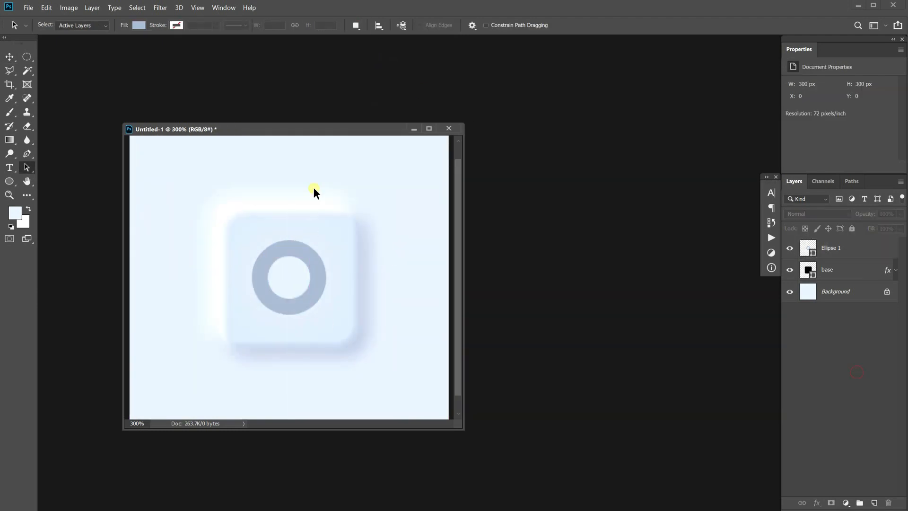
Draw a 14×84 px grey-blue bar with 2 px rounded corners through the ring's centre.
left_click(9, 180)
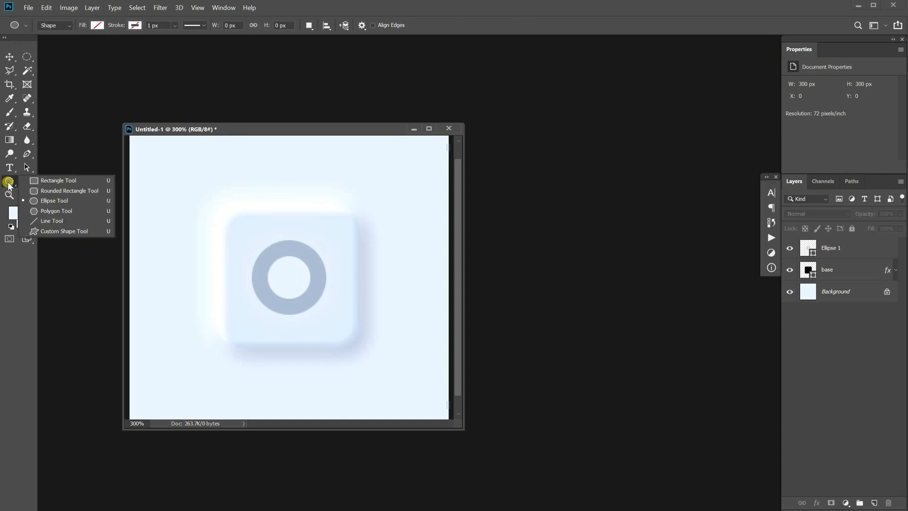
left_click_drag(288, 231, 296, 320)
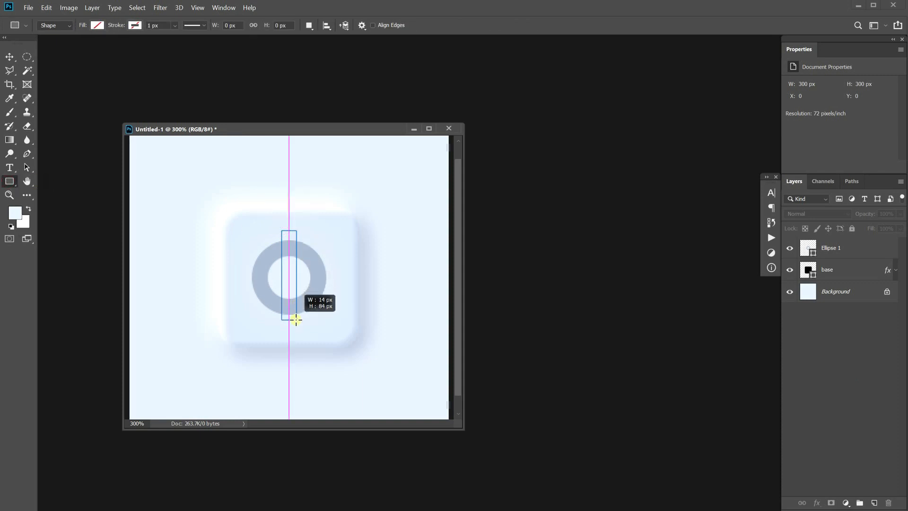
left_click_drag(289, 232, 296, 319)
type("2")
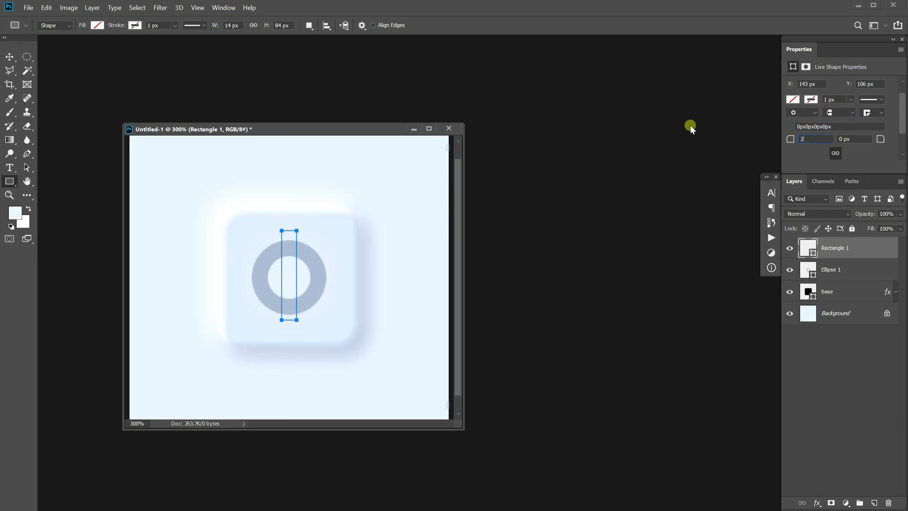
left_click(97, 25)
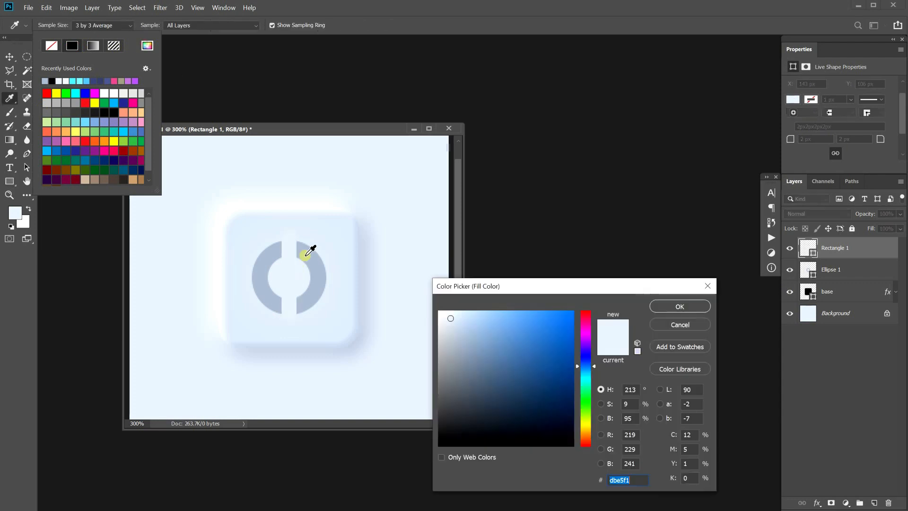
left_click(679, 306)
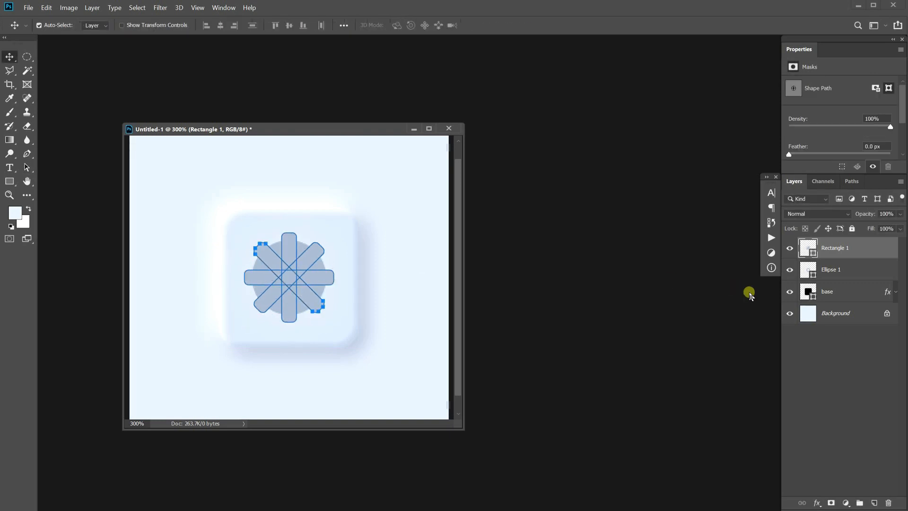
Merge the ring and bars into one gear shape with a smaller circular hole.
left_click(26, 168)
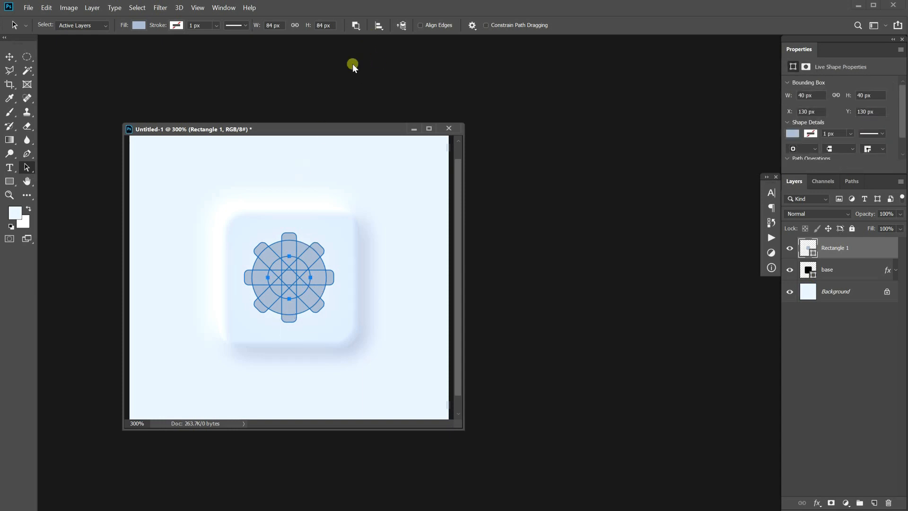
left_click(400, 25)
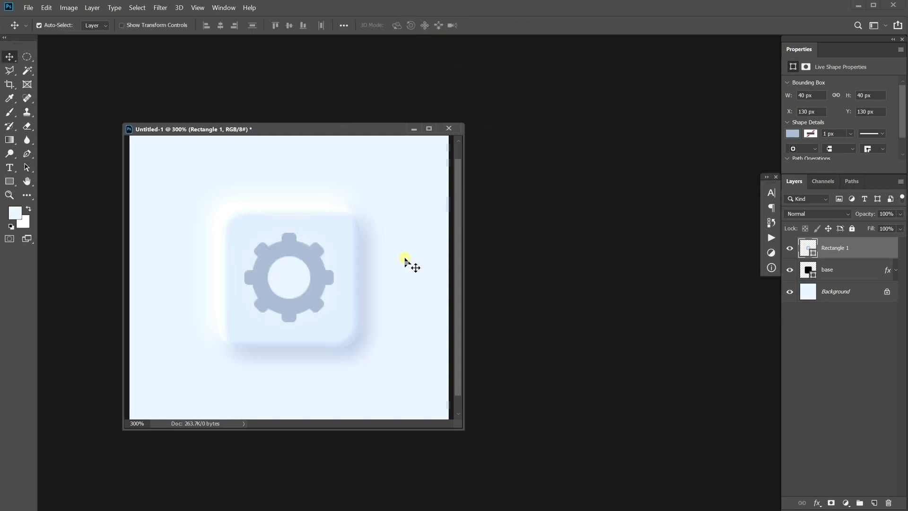
mouse_move(295, 124)
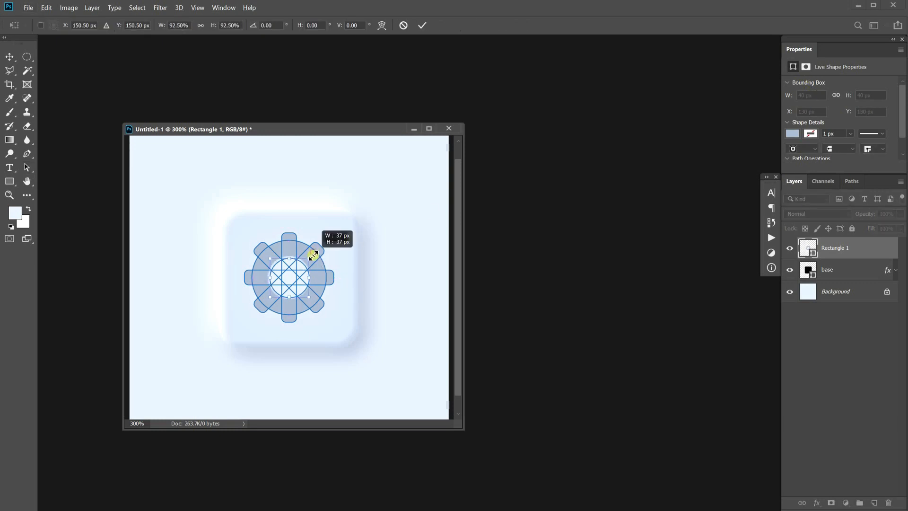
left_click_drag(315, 255, 326, 242)
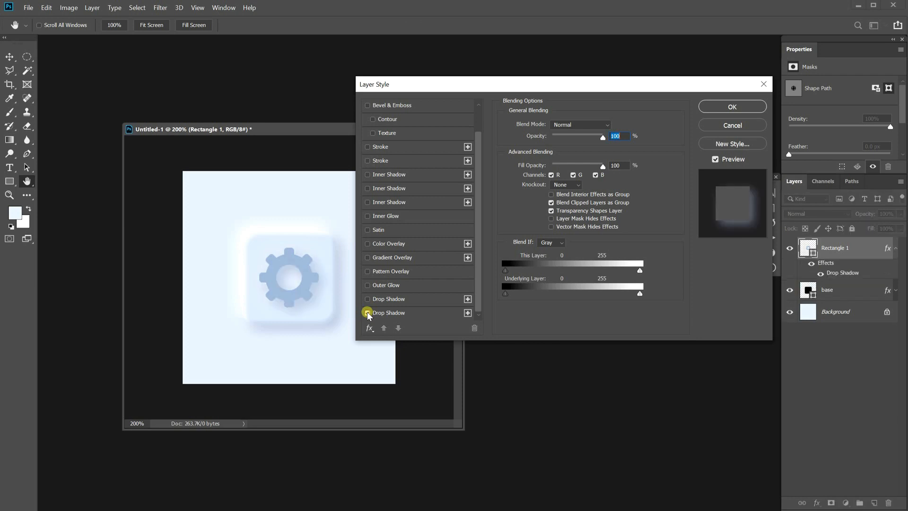
Give the gear a #8e9eb7 blue-grey drop shadow and a white highlight drop shadow.
left_click(368, 313)
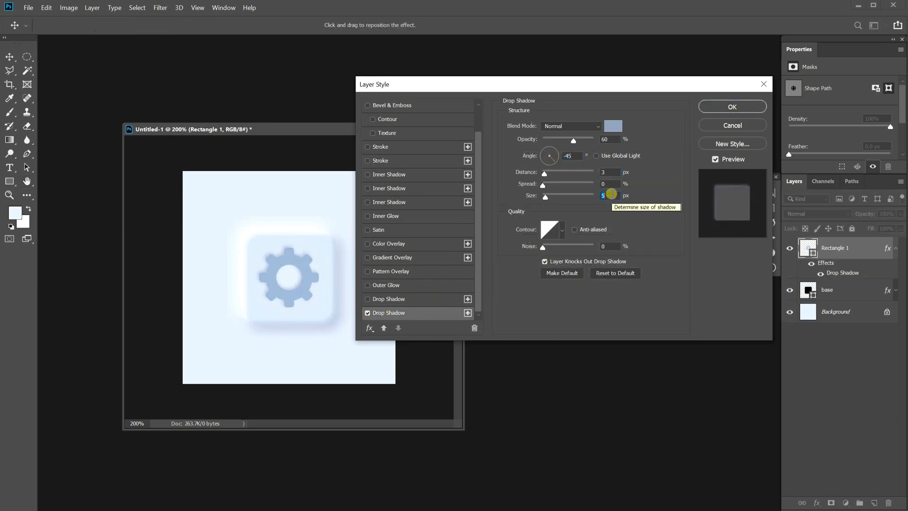
left_click(613, 125)
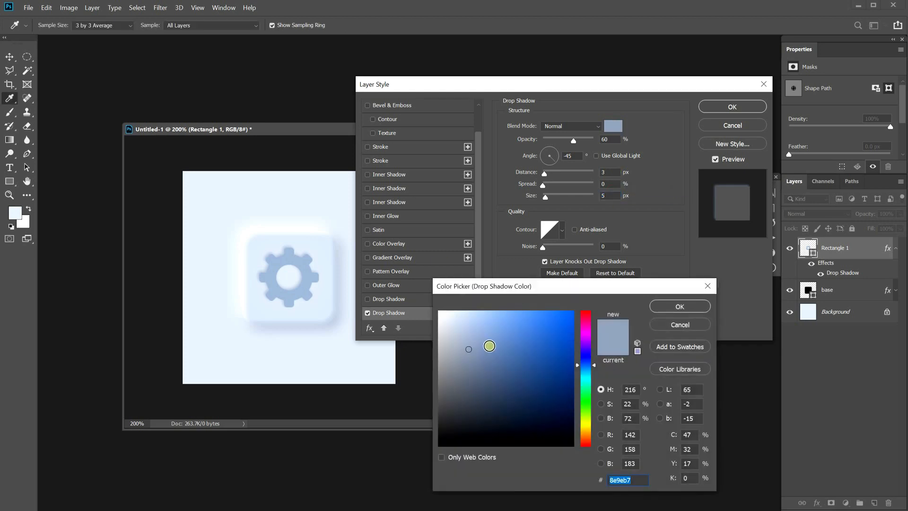
left_click(678, 306)
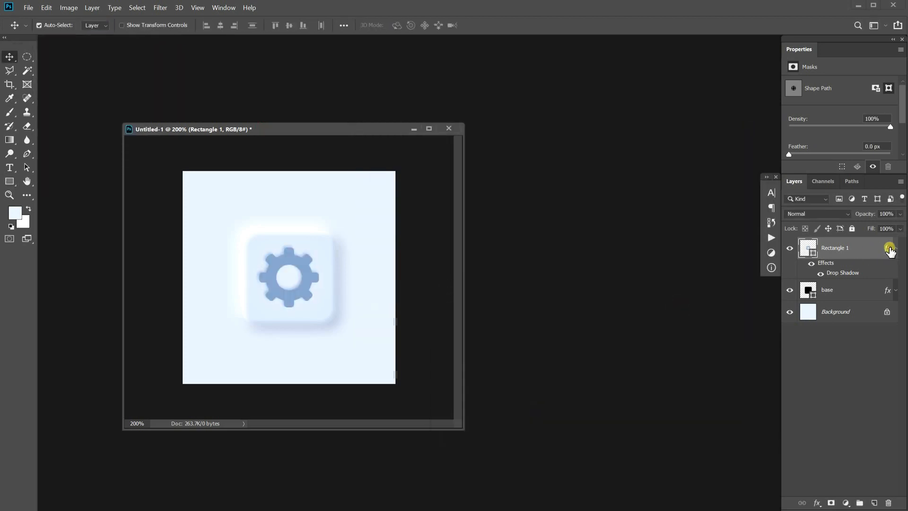
double_click(842, 272)
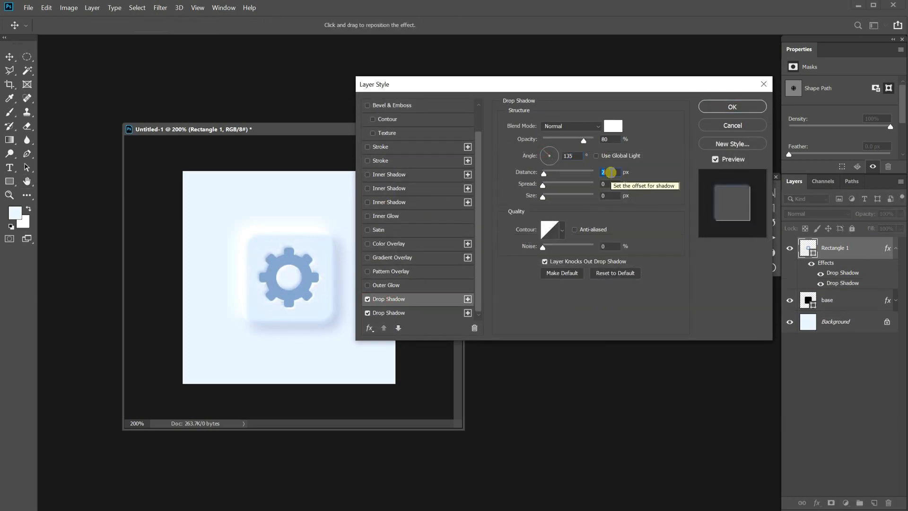
left_click(613, 126)
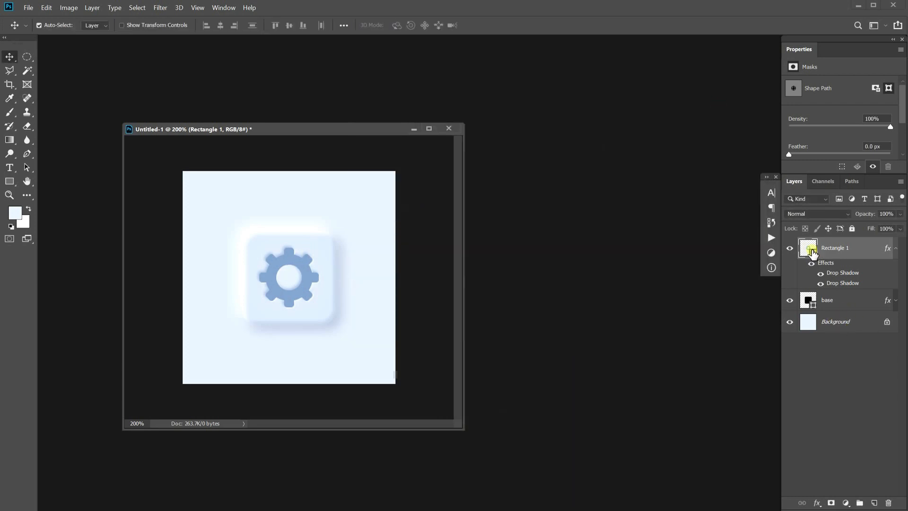
mouse_move(809, 248)
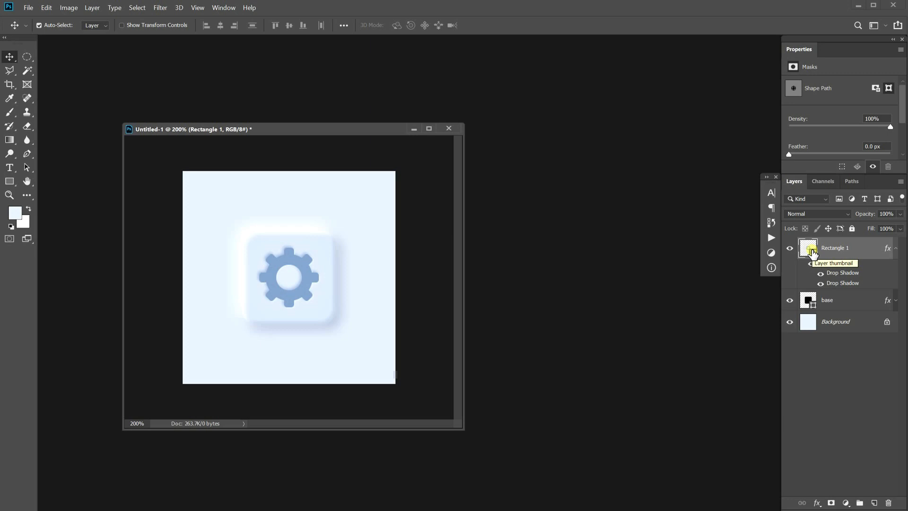
Rename the gear layer 'icon' and duplicate it as 'icon_on'.
double_click(834, 247)
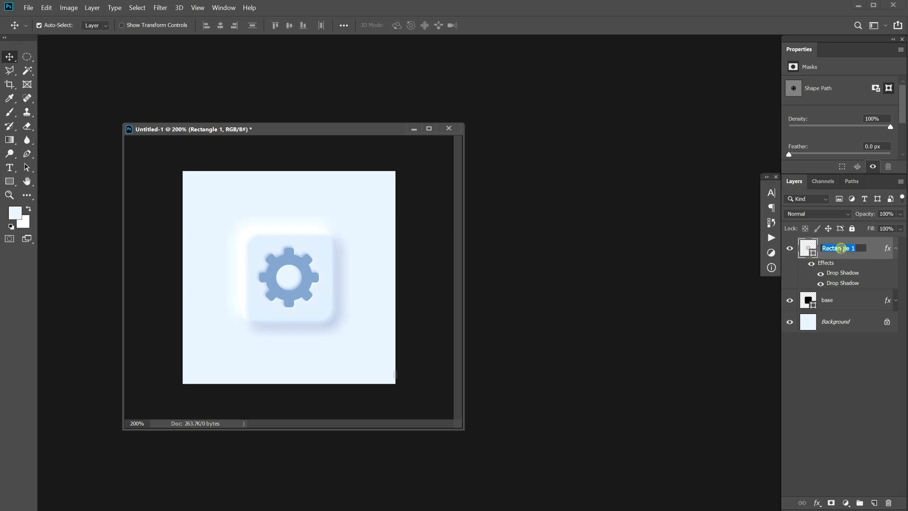
type("icon")
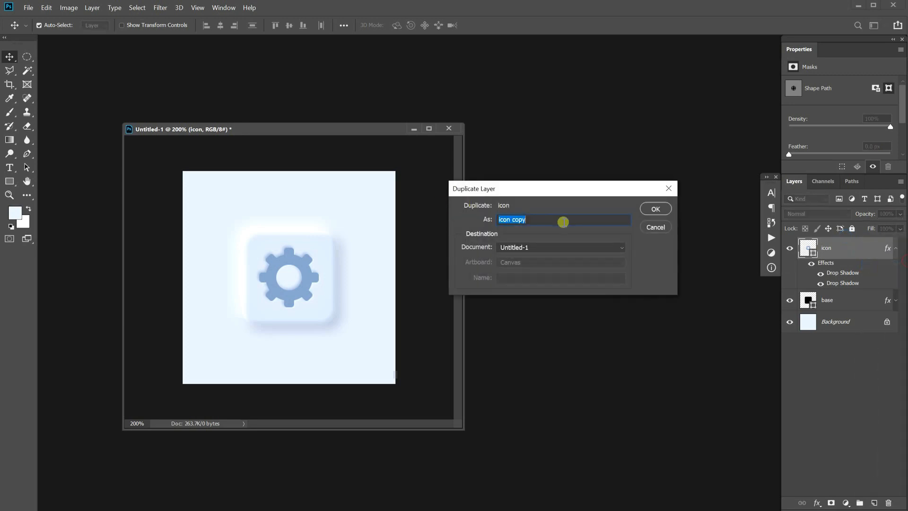
type("icon_on")
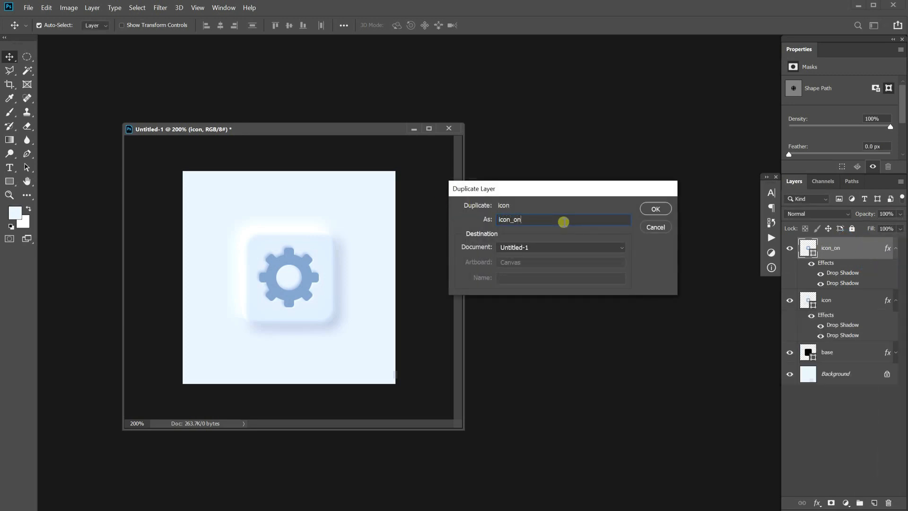
left_click(654, 208)
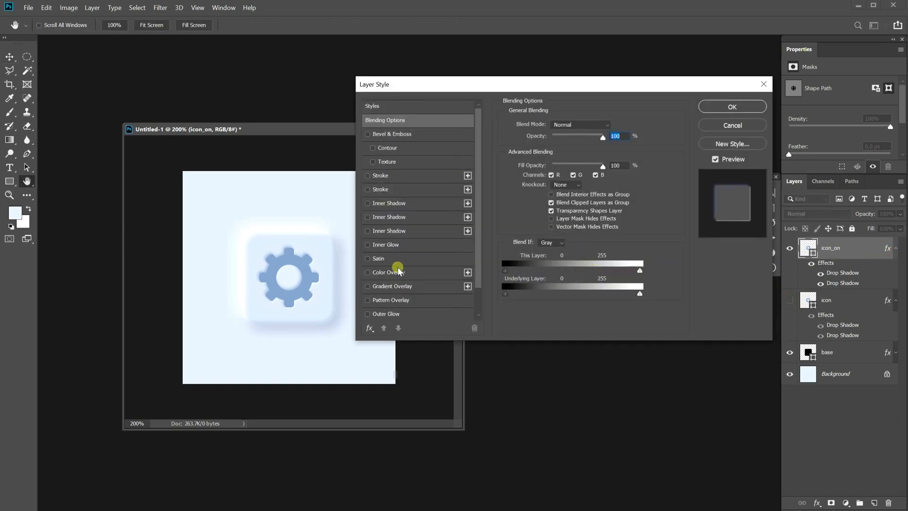
Add a blue gradient overlay and a coloured inner shadow to icon_on.
left_click(392, 285)
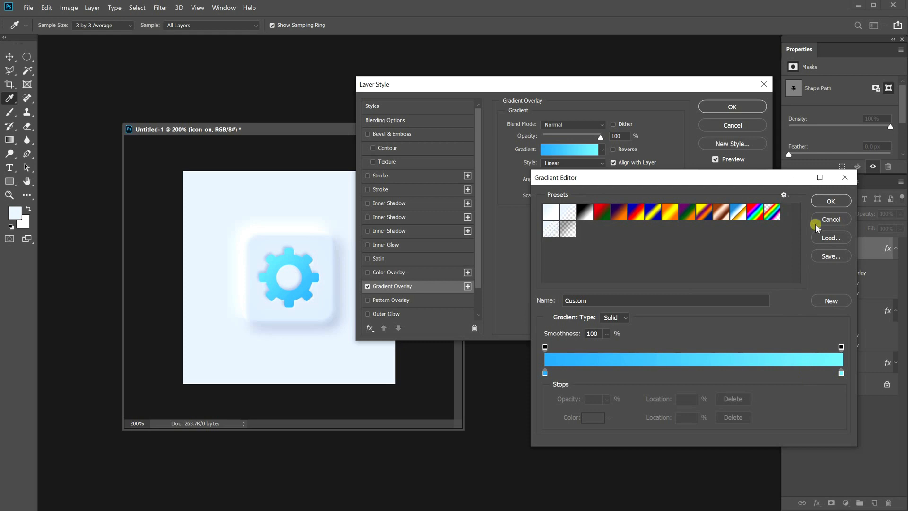
left_click(830, 219)
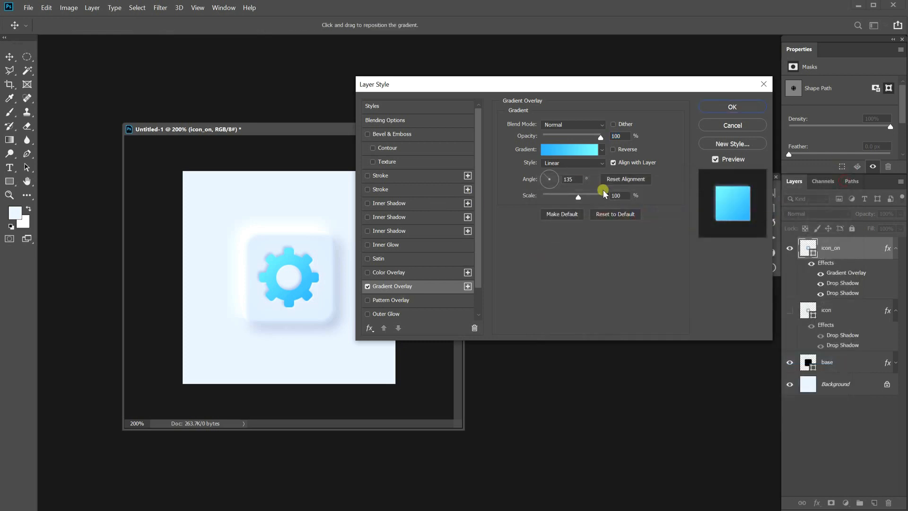
left_click(367, 203)
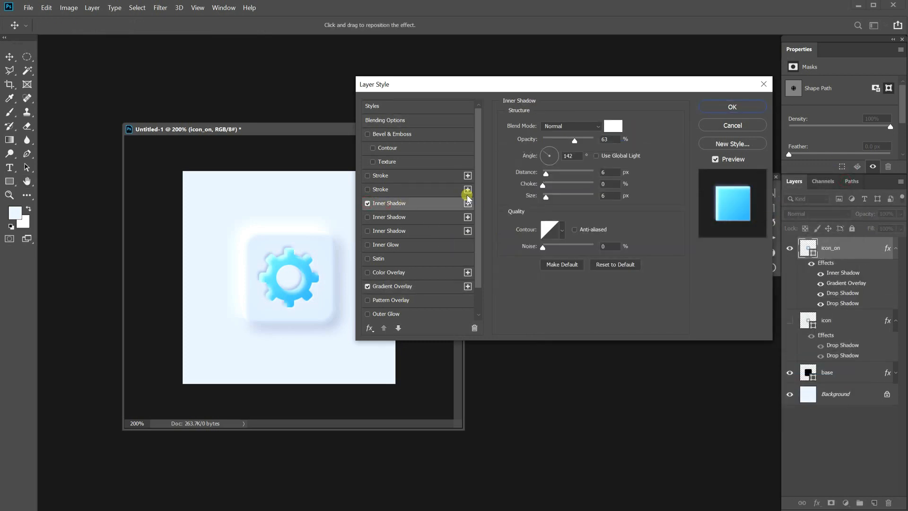
left_click(612, 127)
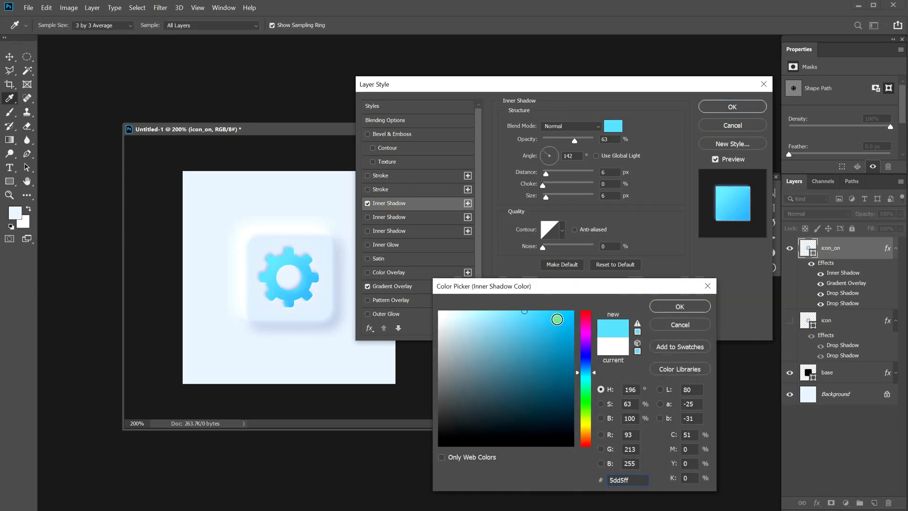
left_click(678, 306)
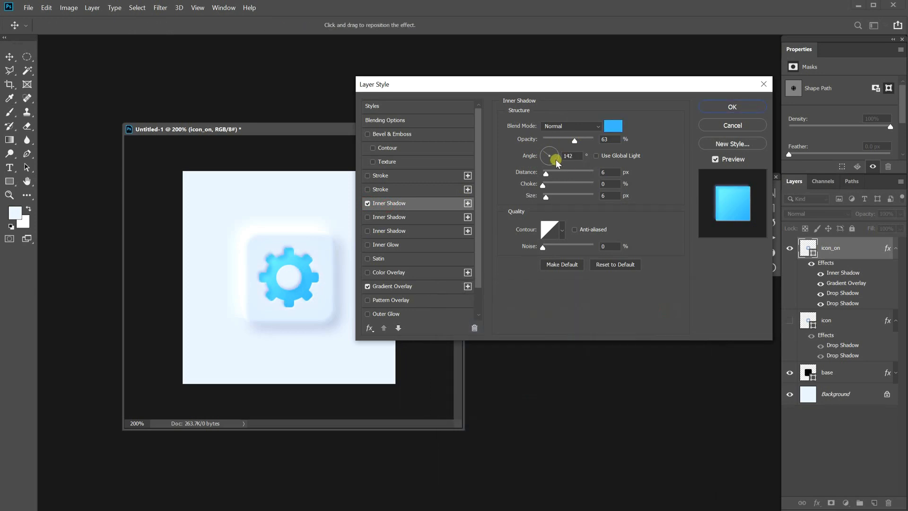
Reduce the inner shadow's distance, tighten its choke and size, set Multiply, and apply.
left_click_drag(554, 155, 548, 160)
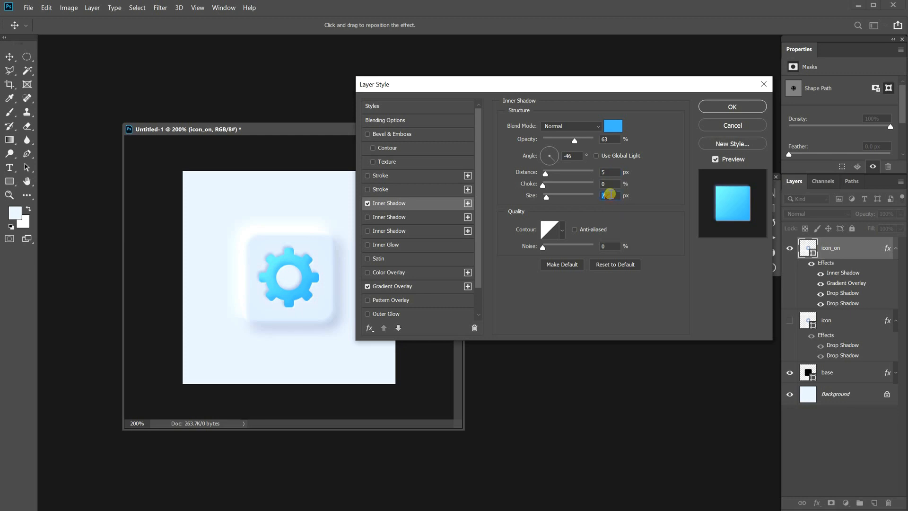
left_click_drag(542, 184, 567, 184)
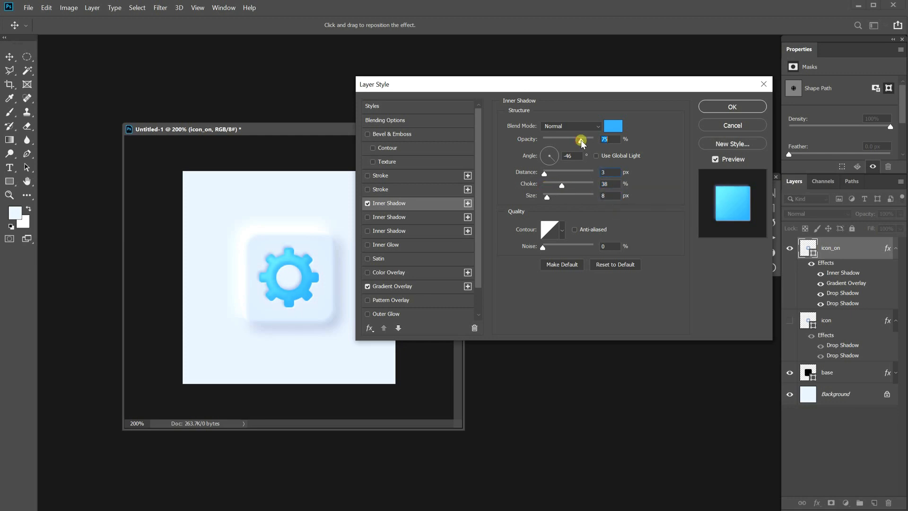
left_click(570, 126)
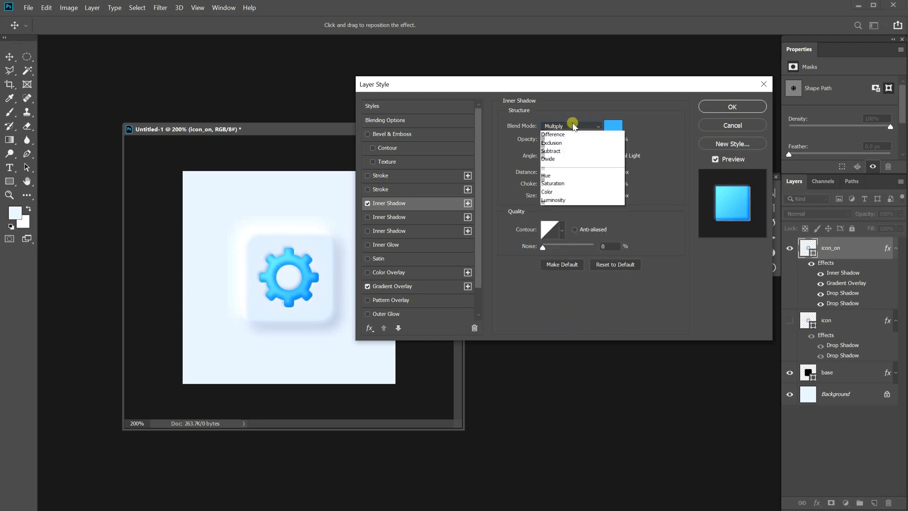
left_click(553, 126)
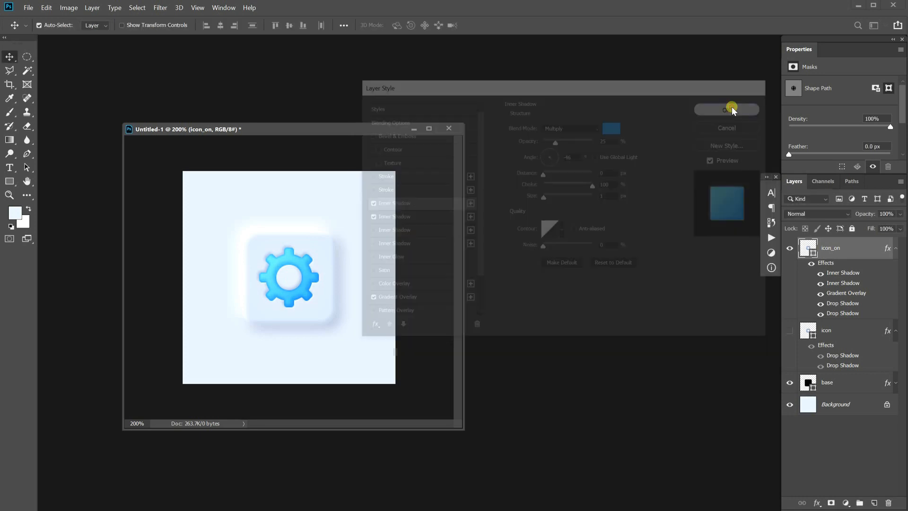
left_click(727, 109)
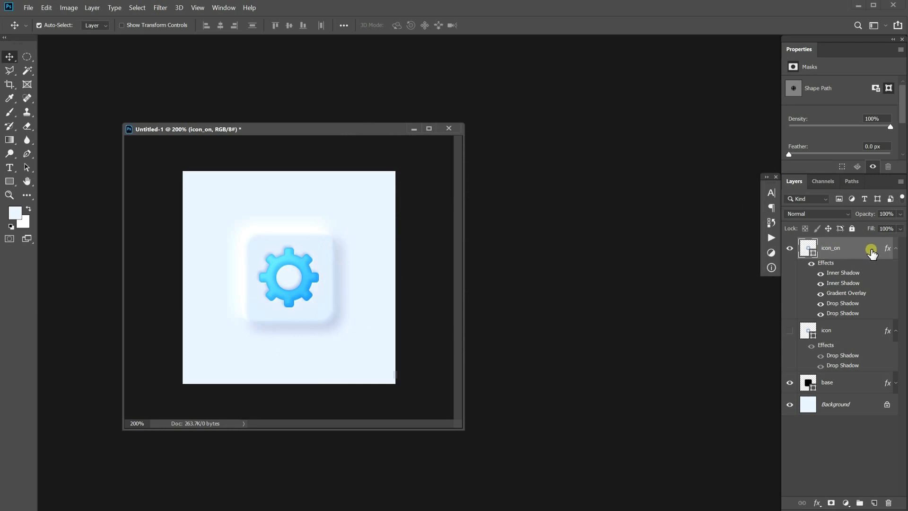
Duplicate the icon_on layer as 'icon_on_HL' above the original.
left_click(895, 247)
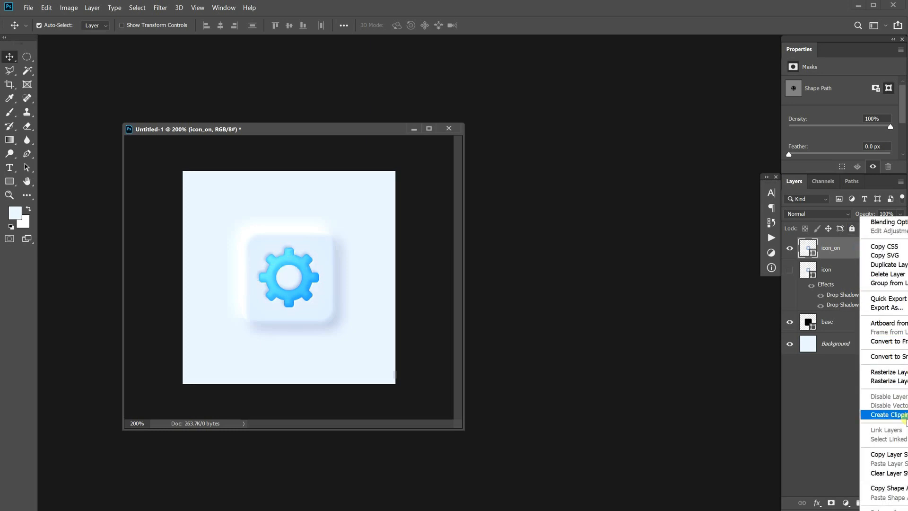
left_click(886, 265)
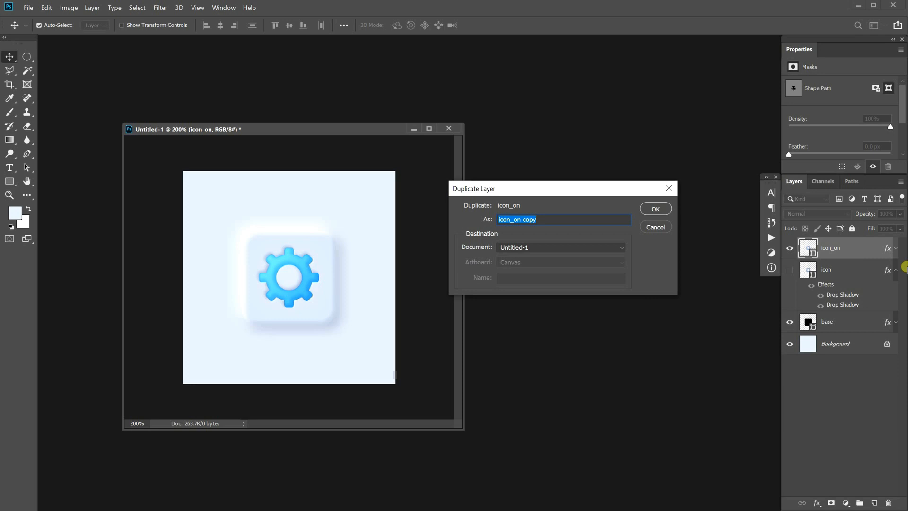
type("icon_on_HL")
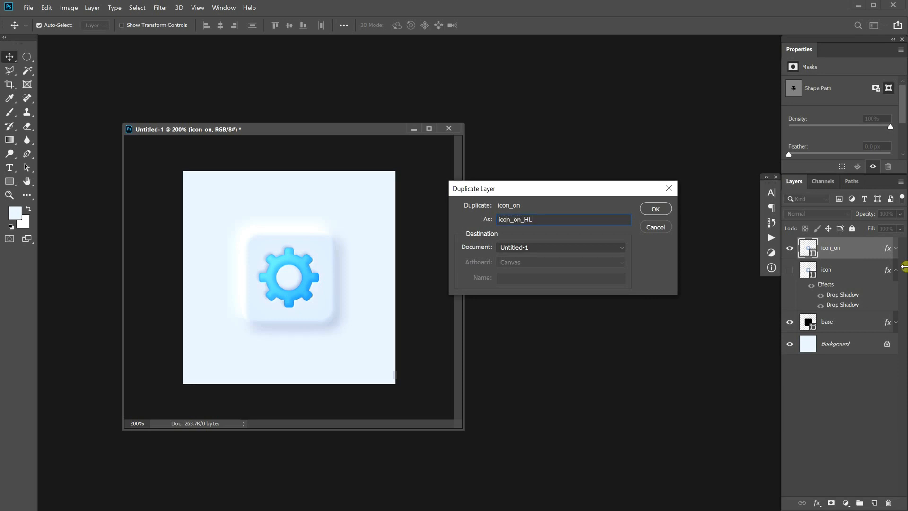
left_click(655, 208)
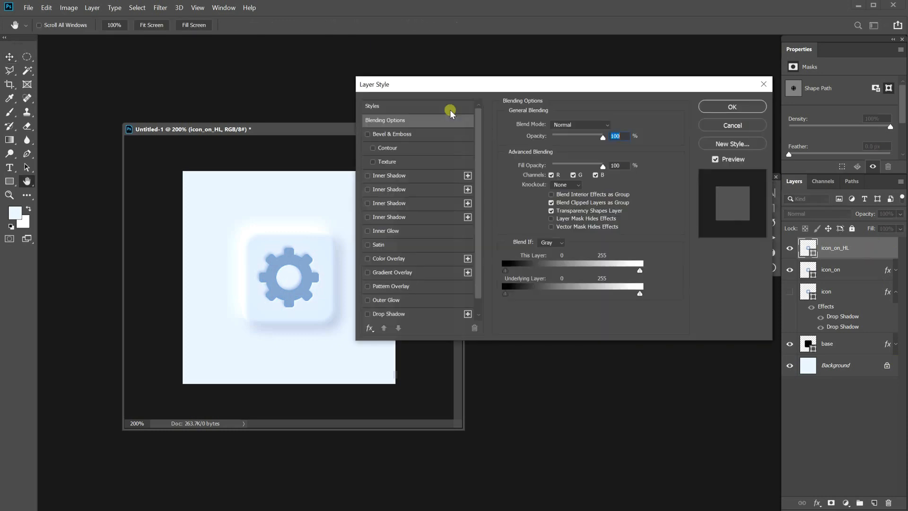
Give icon_on_HL a thick light-cyan inside stroke plus a thin second stroke with lowered opacity.
left_click(368, 328)
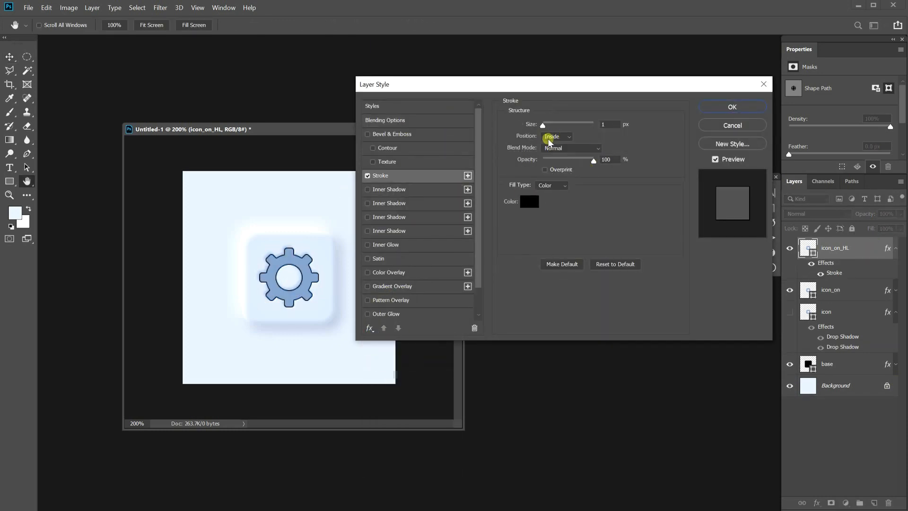
left_click_drag(544, 124, 551, 124)
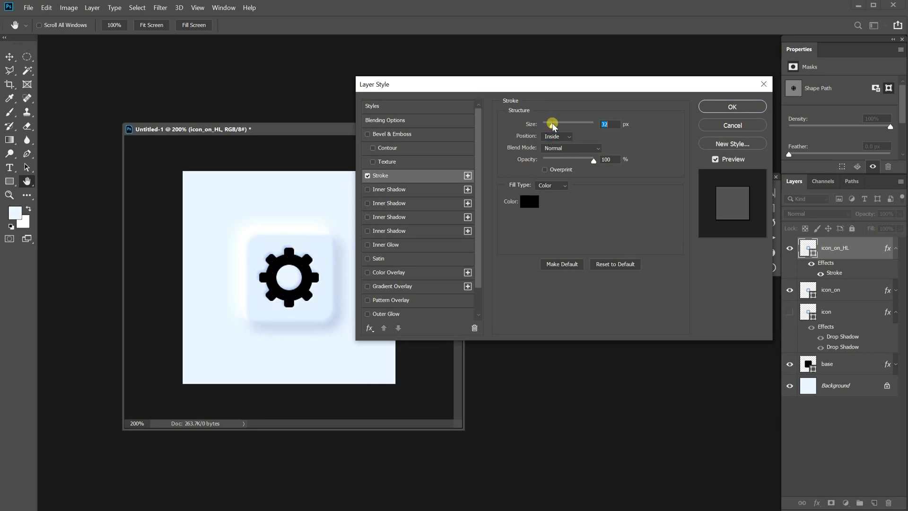
left_click(529, 201)
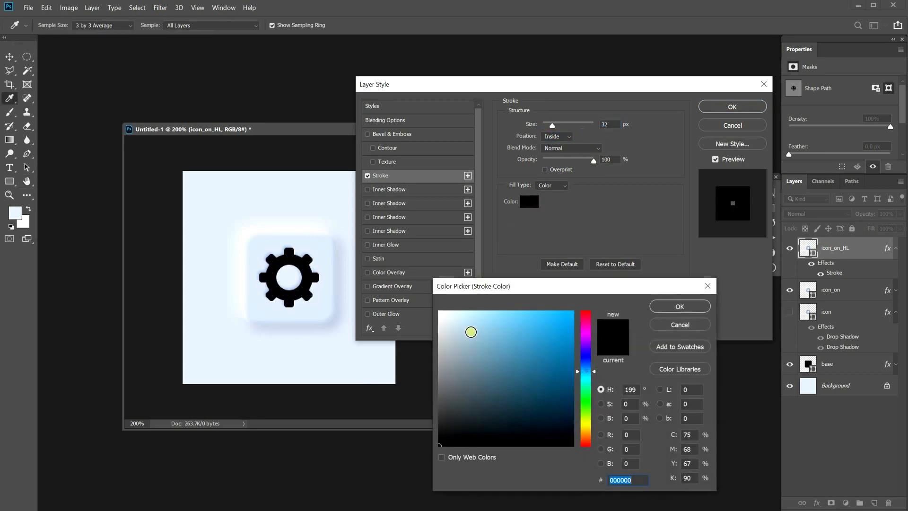
left_click(502, 297)
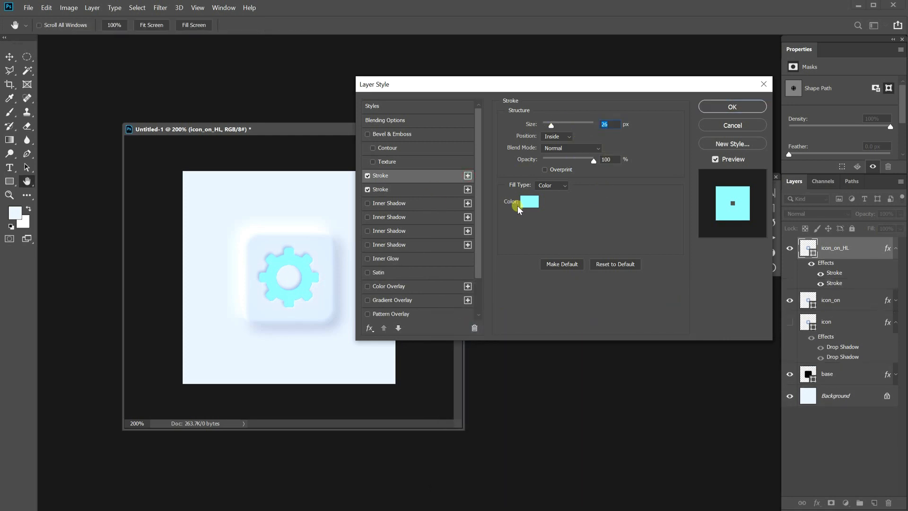
left_click(529, 201)
type("4")
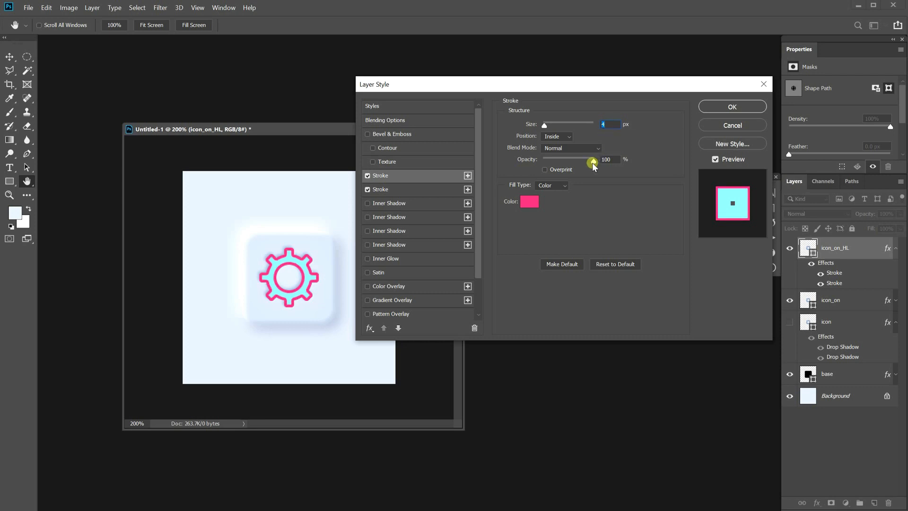
left_click_drag(592, 163, 547, 163)
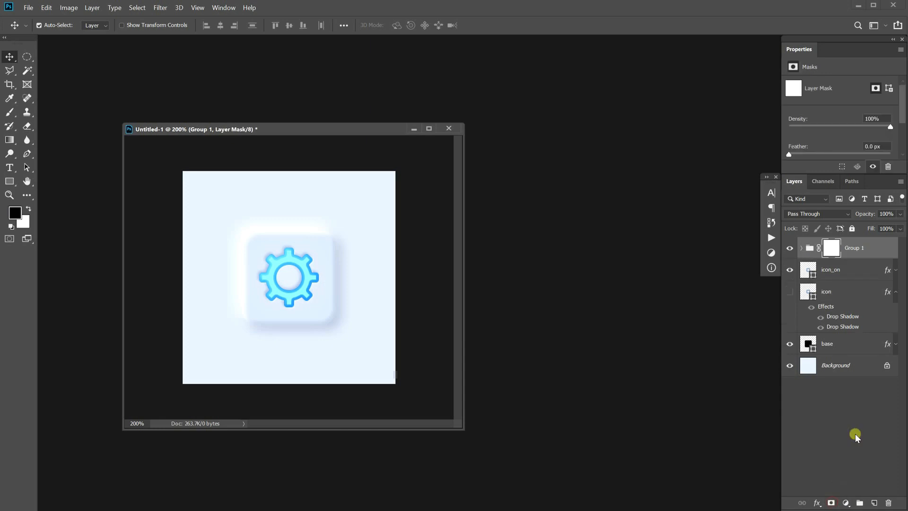
mouse_move(259, 274)
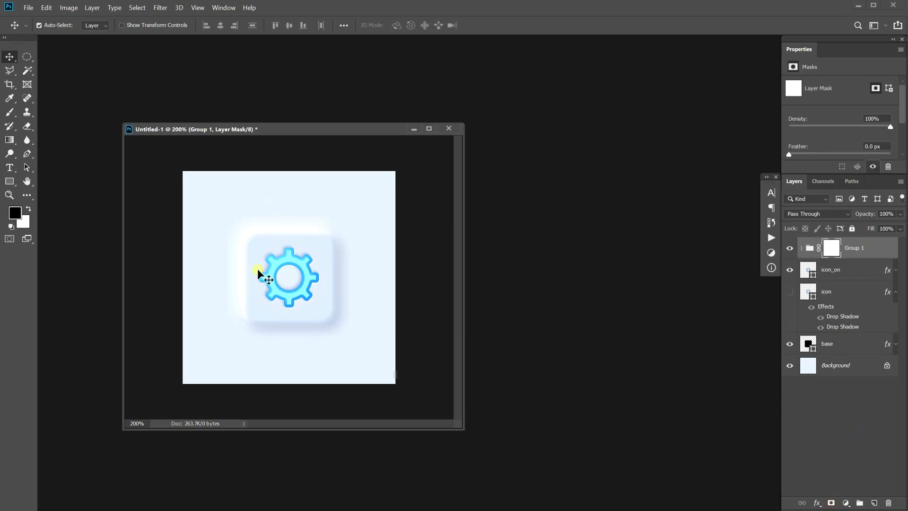
Apply Group 1's gradient layer mask so only part of the gear edge remains.
left_click(10, 140)
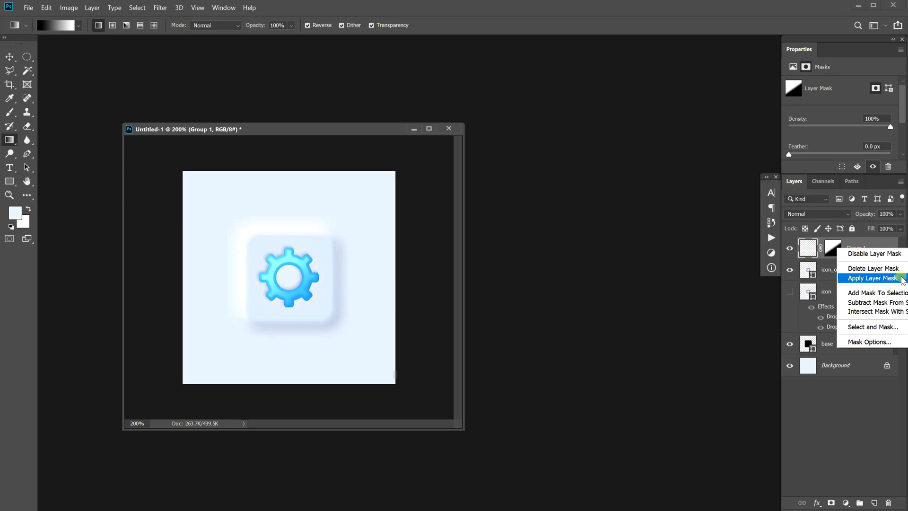
left_click(873, 278)
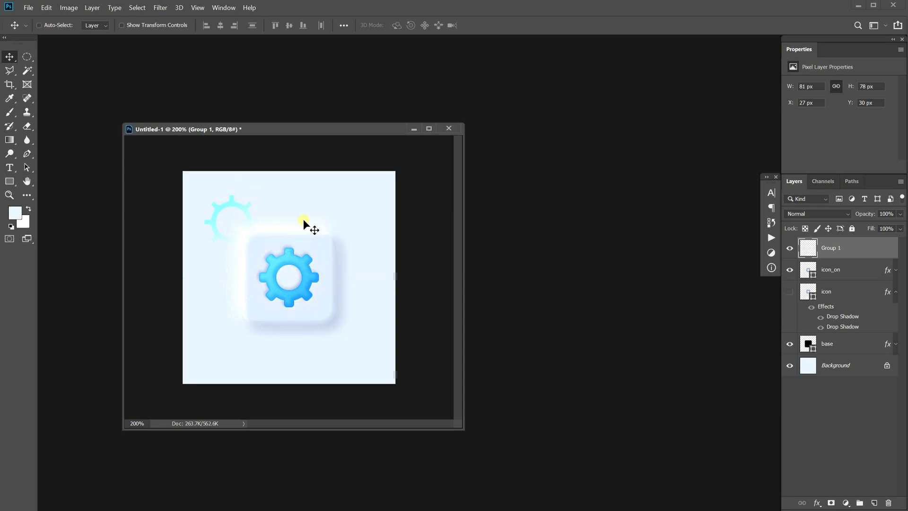
Blur Group 1's highlight with a 1.0 px Gaussian Blur, then deselect layers.
left_click(160, 8)
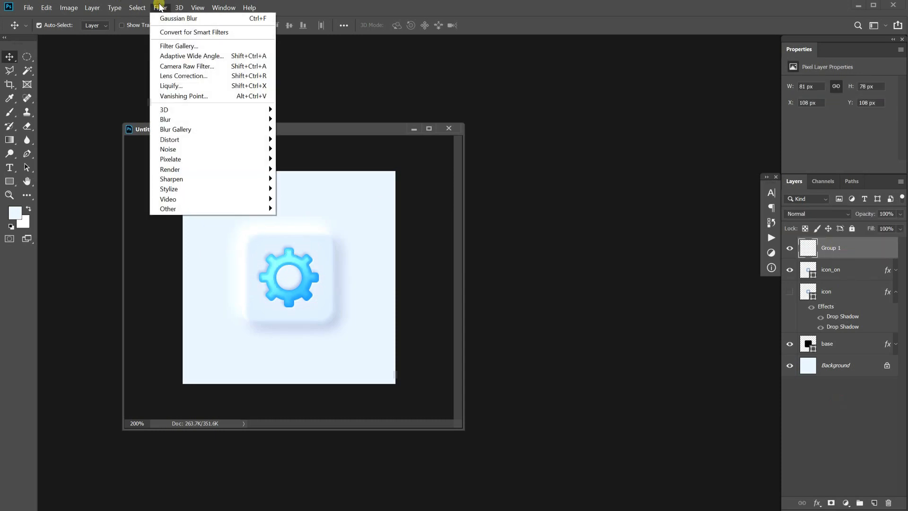
left_click(178, 18)
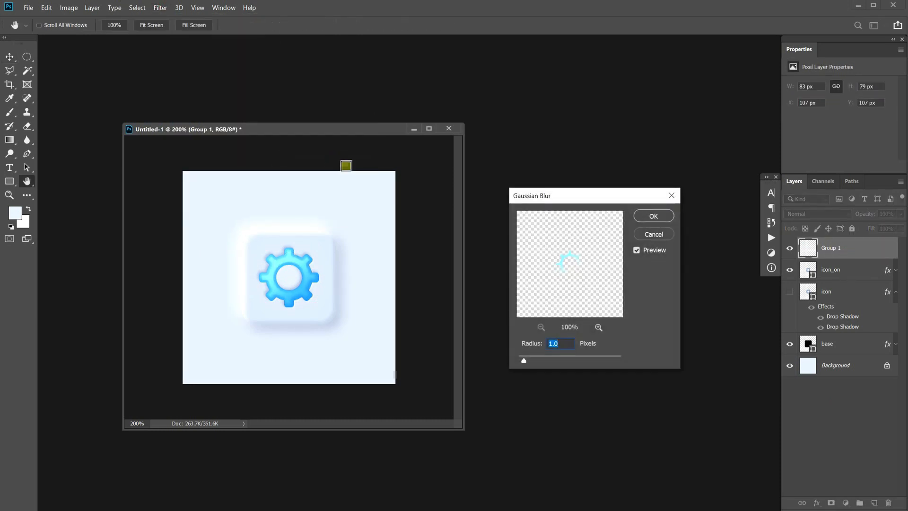
left_click(652, 234)
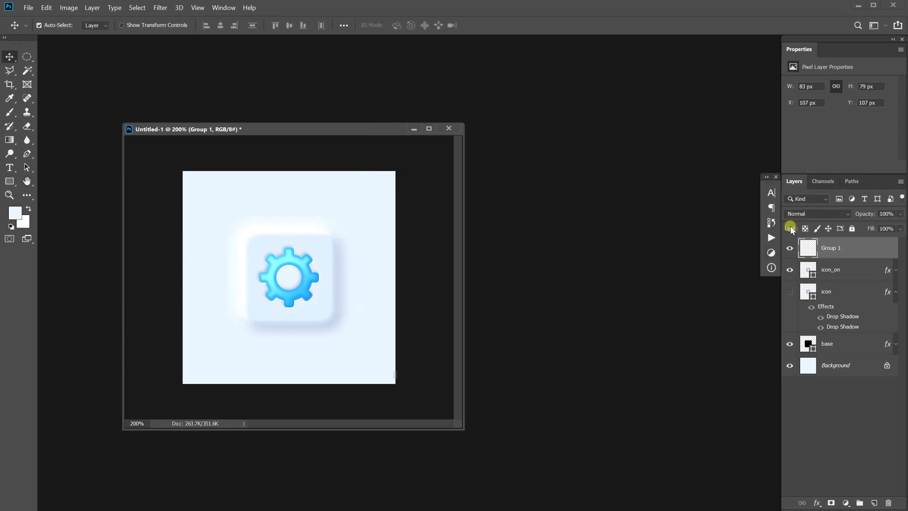
left_click(817, 214)
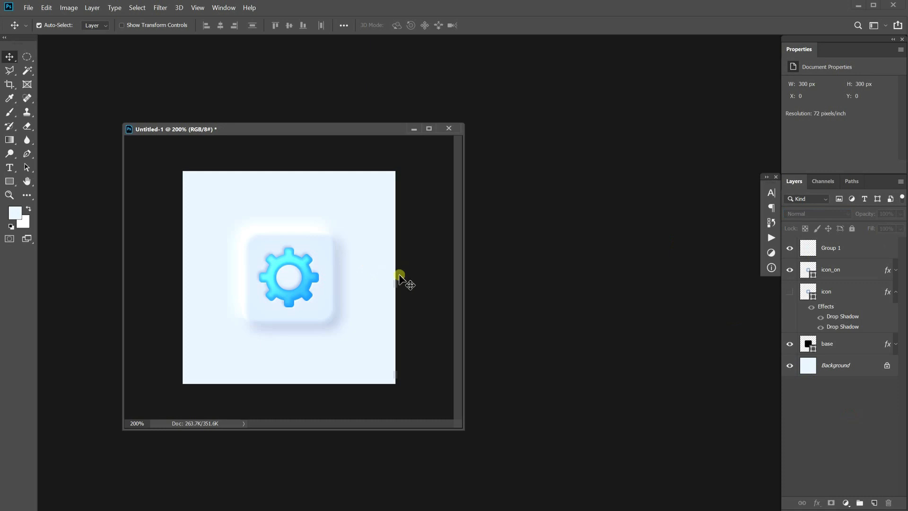
left_click(9, 182)
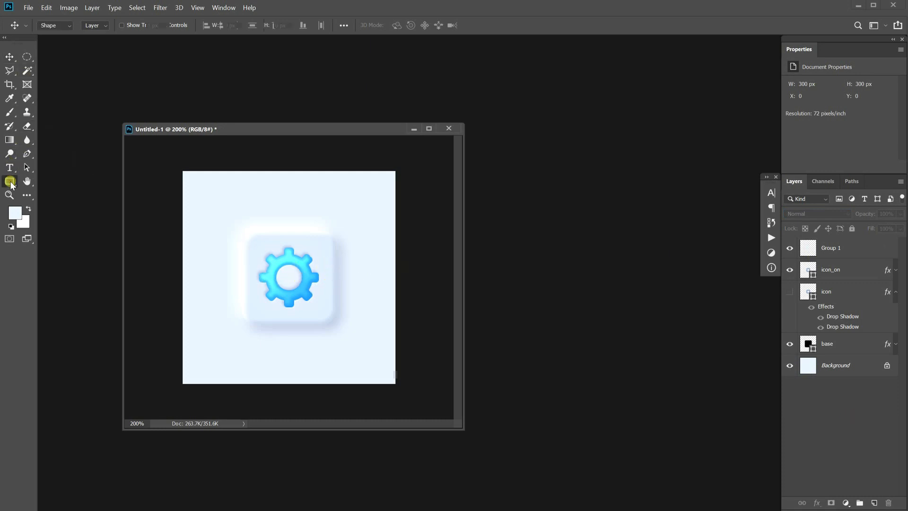
Draw a tiny white glint ellipse on the gear's upper left.
left_click(10, 181)
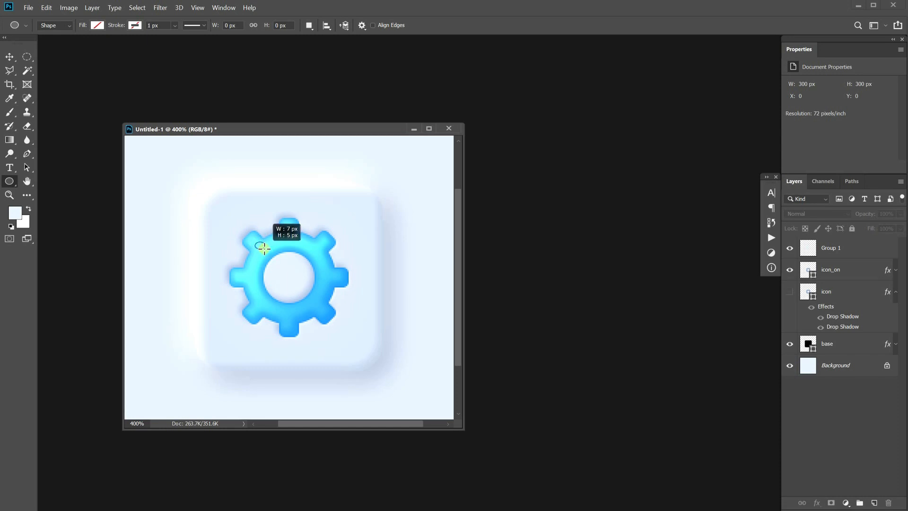
left_click_drag(261, 243, 264, 246)
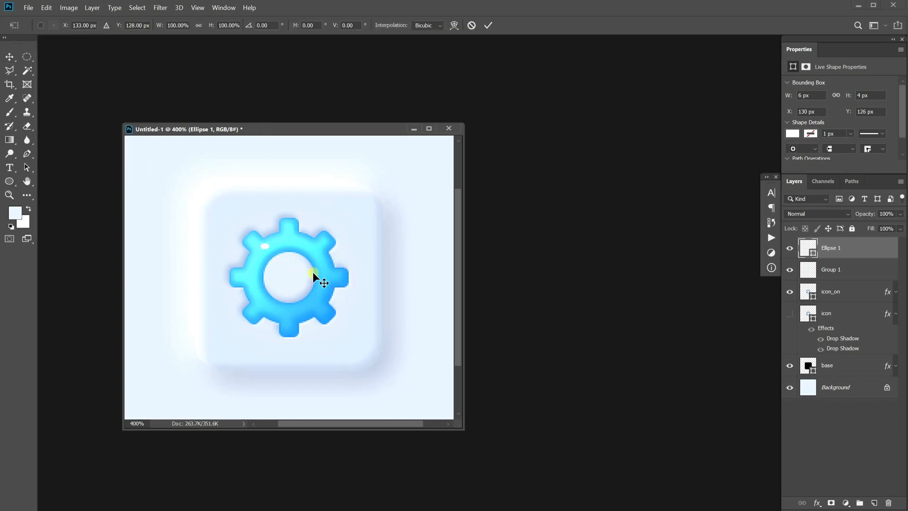
left_click(10, 56)
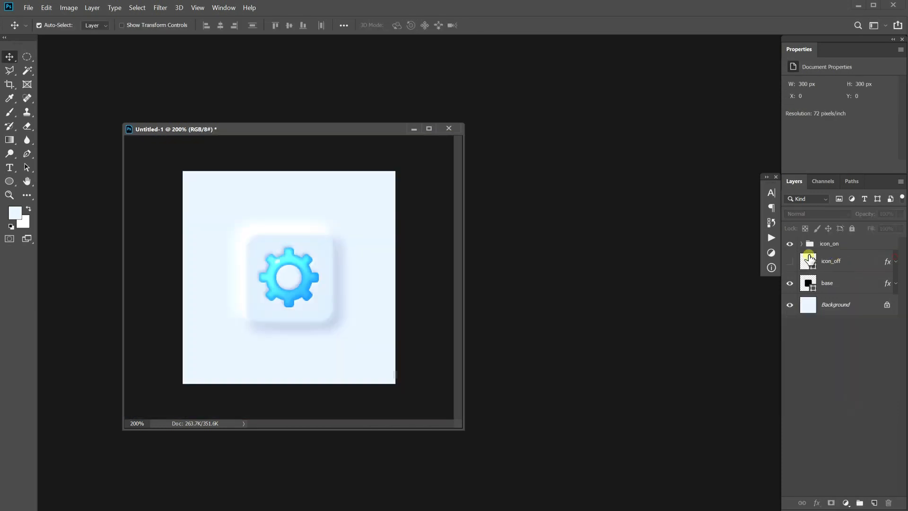
Select the icon_on group and turn on the icon_off layer's visibility.
left_click(828, 243)
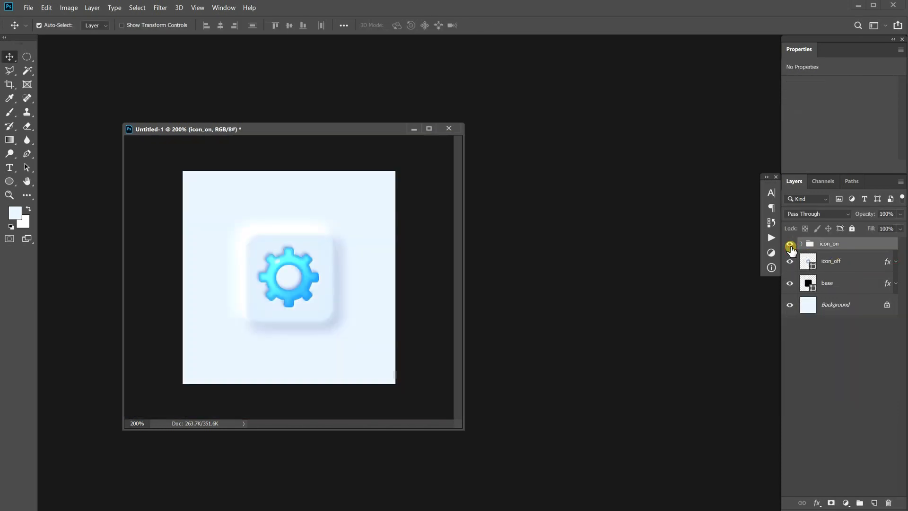
left_click(790, 243)
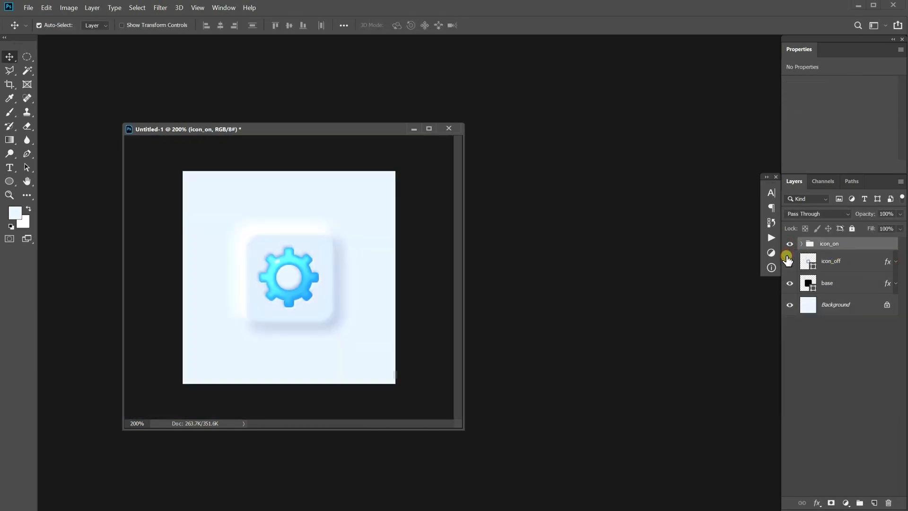